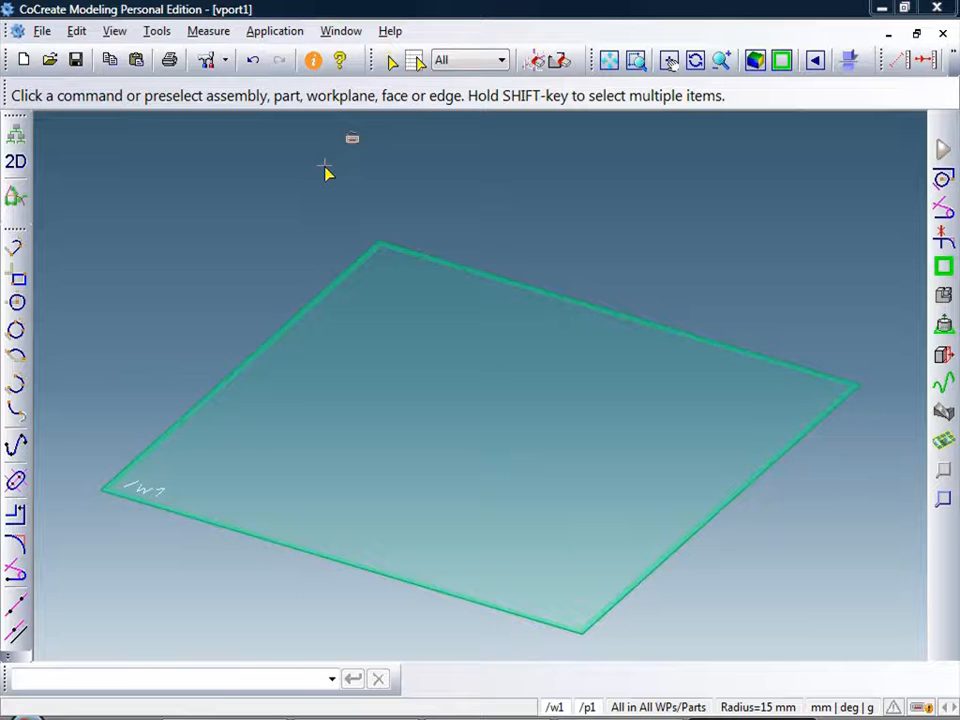
Open the 'Create an interlocking block' quickstart project guide from Help > Quickstart Projects
{"action": "left_click", "coordinate": [390, 32]}
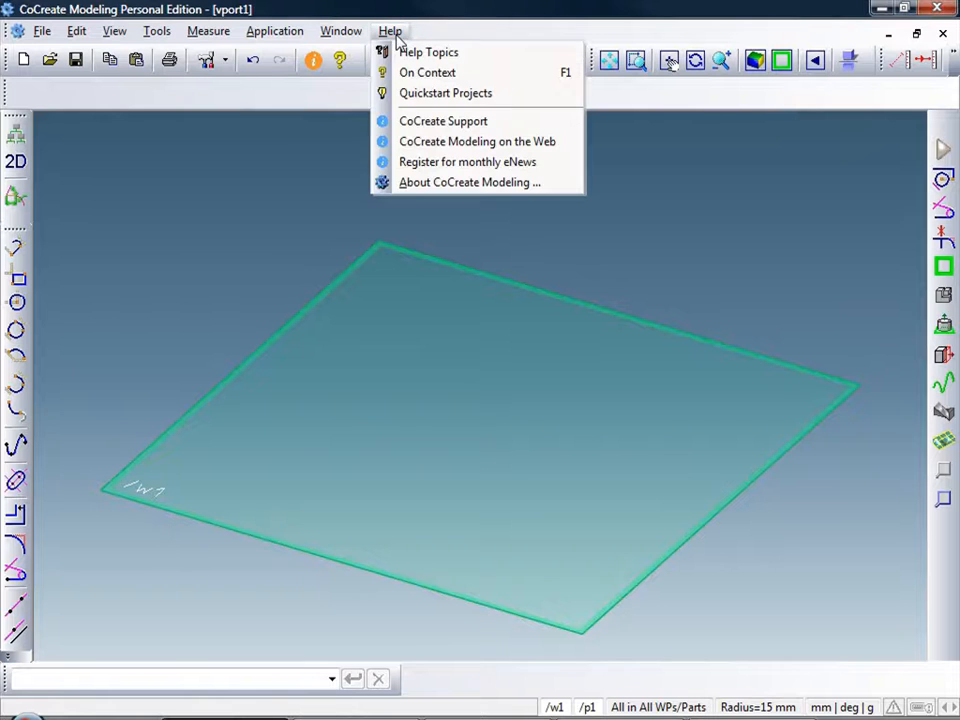
{"action": "left_click", "coordinate": [390, 32]}
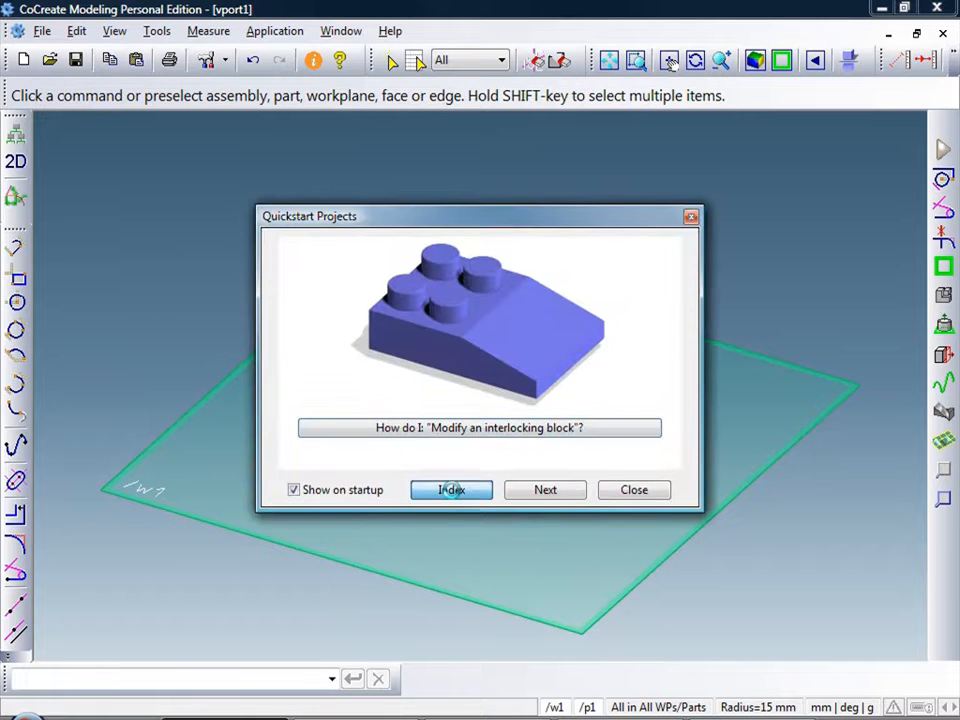
{"action": "left_click", "coordinate": [452, 490]}
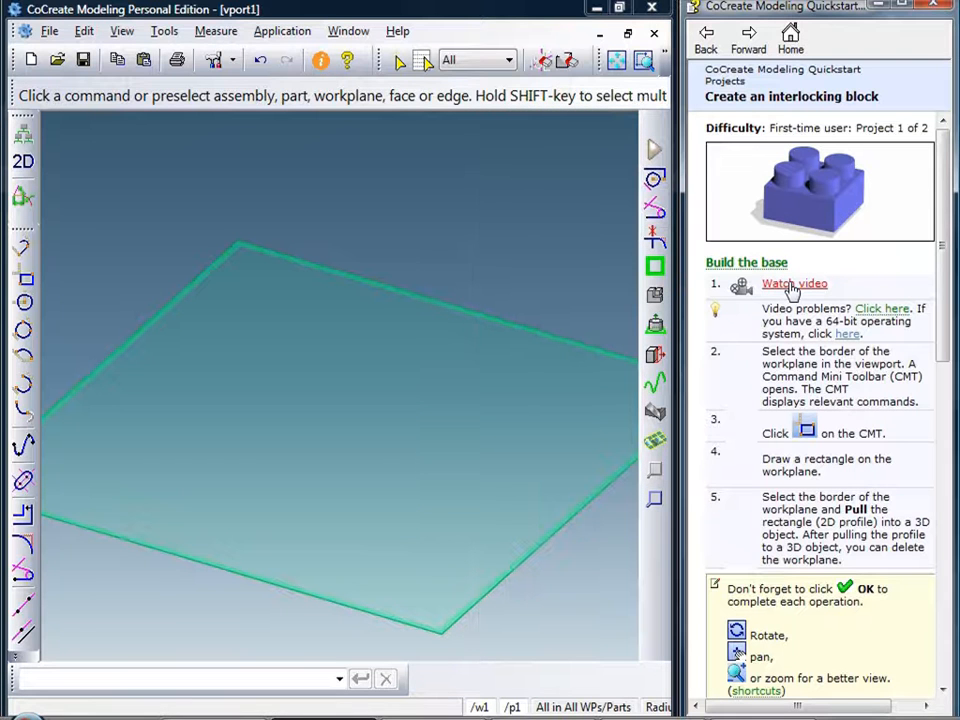
{"action": "scroll", "scroll_direction": "down", "scroll_amount": 3}
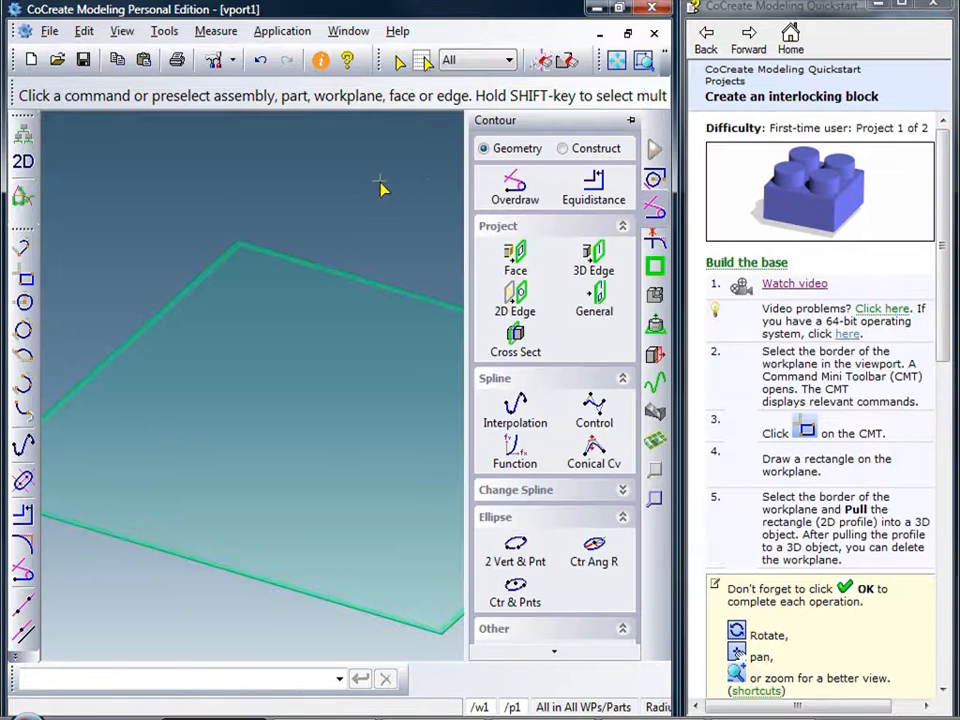
{"action": "mouse_move", "coordinate": [872, 268]}
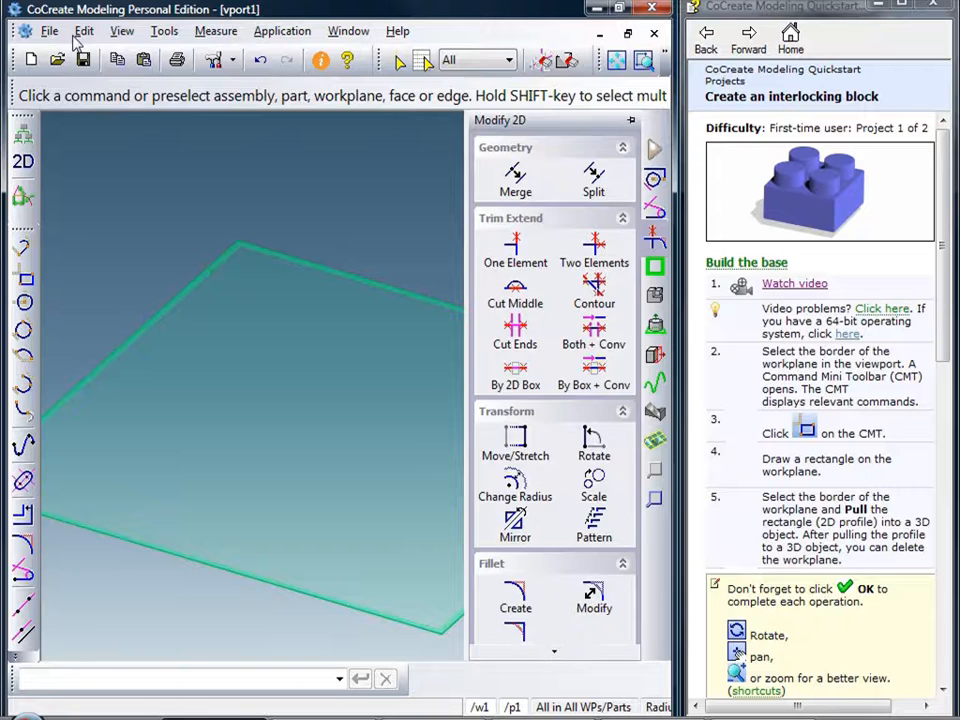
Review the interface settings under Edit > Settings and close the dialog
{"action": "left_click", "coordinate": [84, 32]}
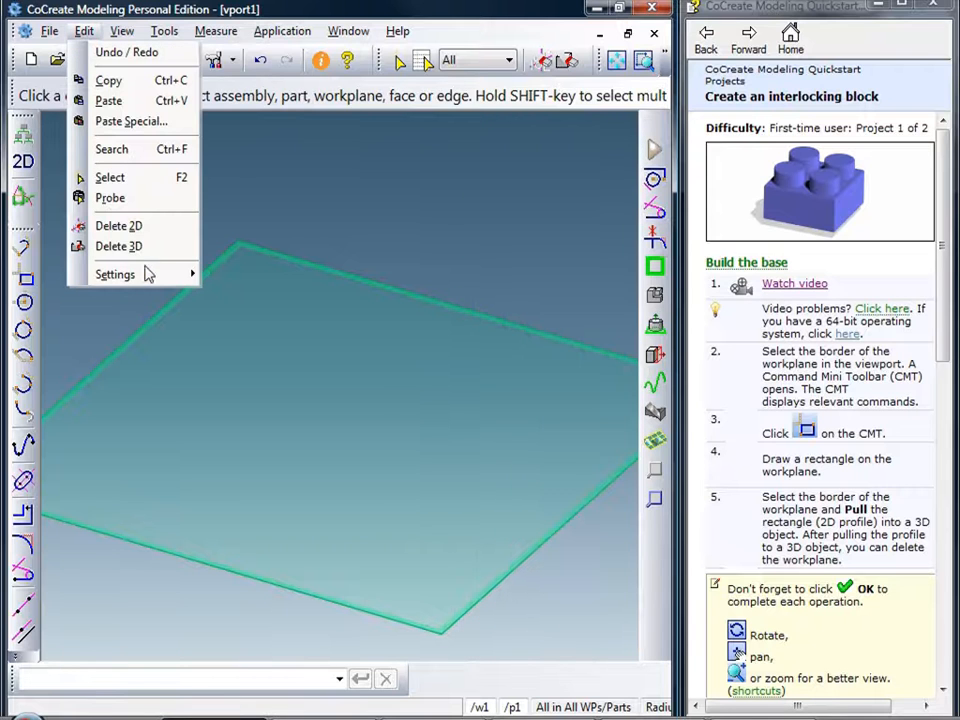
{"action": "left_click", "coordinate": [268, 432]}
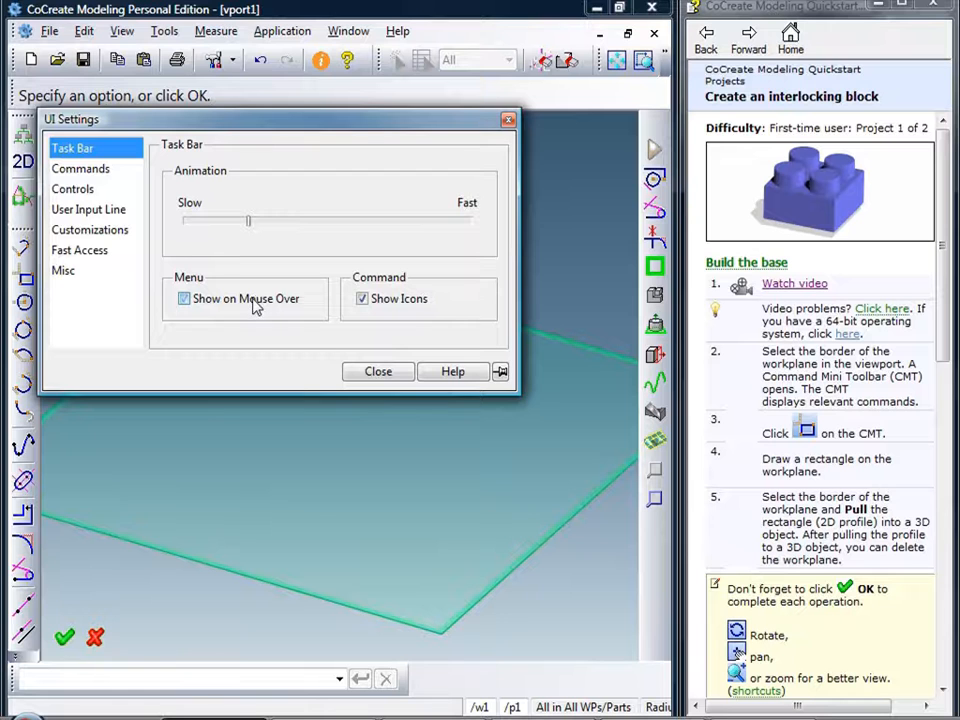
{"action": "left_click", "coordinate": [378, 370]}
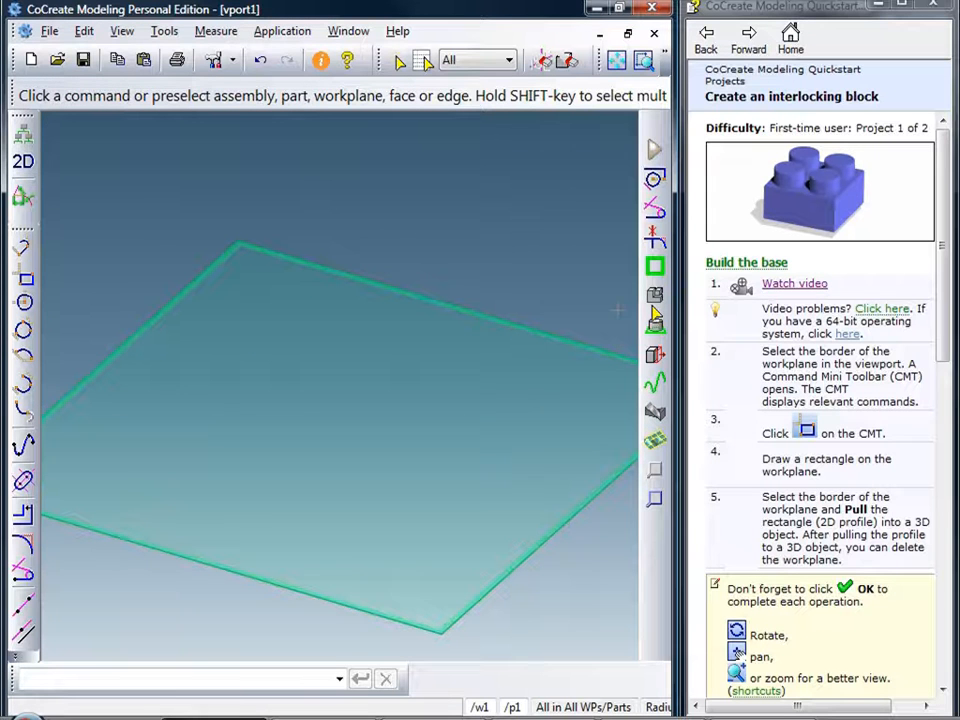
{"action": "mouse_move", "coordinate": [450, 222]}
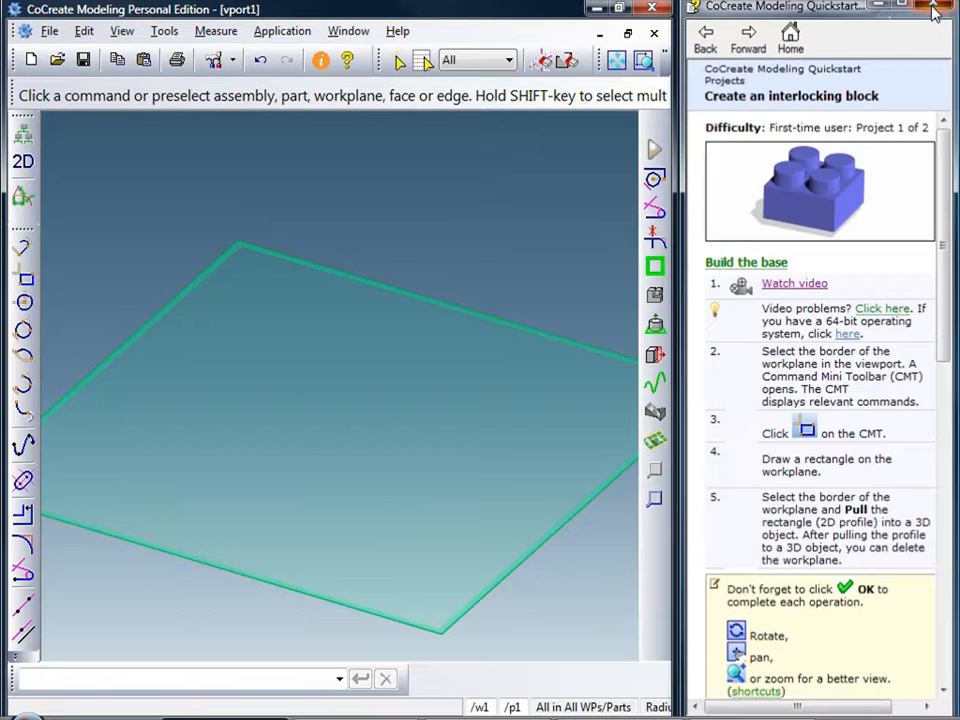
Close the quickstart guide and browse the Create 2D, Workplane and Modify 3D command groups
{"action": "left_click", "coordinate": [932, 12]}
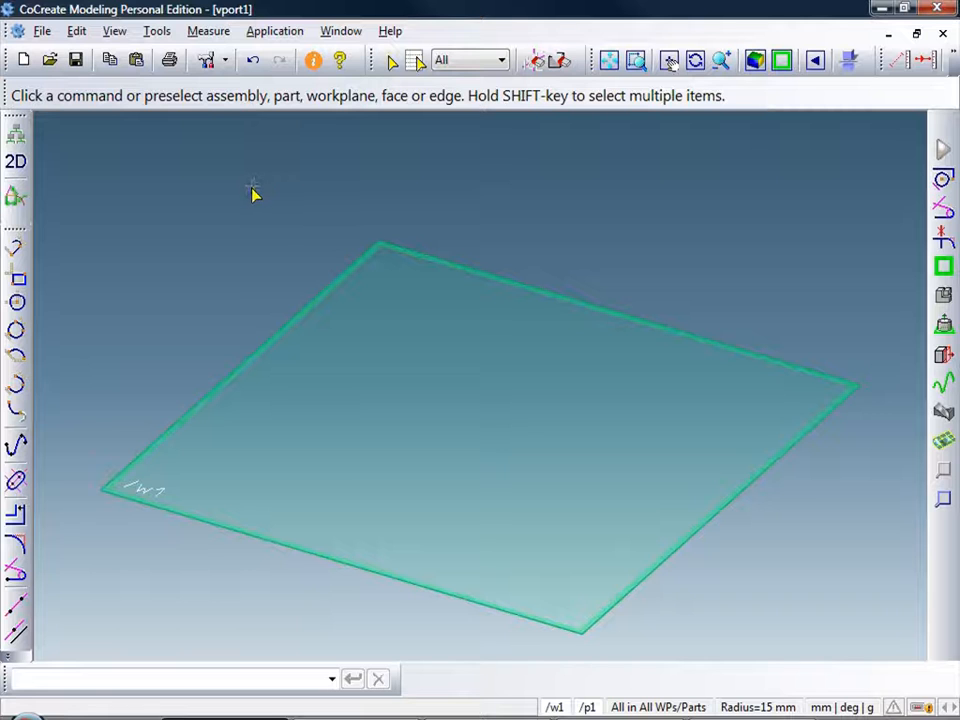
{"action": "mouse_move", "coordinate": [344, 280]}
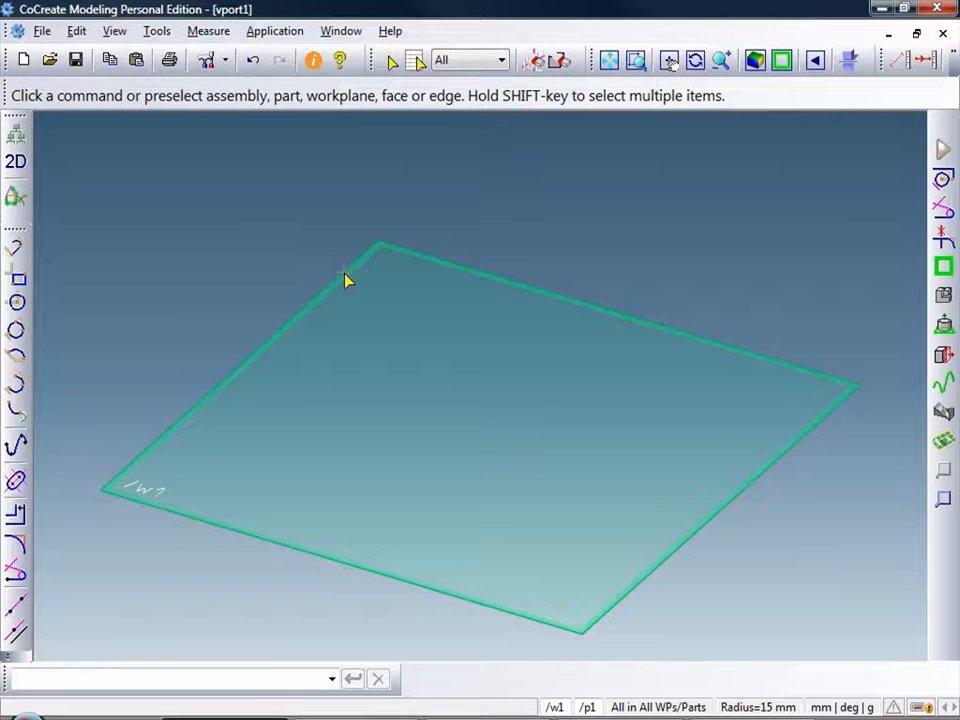
{"action": "mouse_move", "coordinate": [348, 280]}
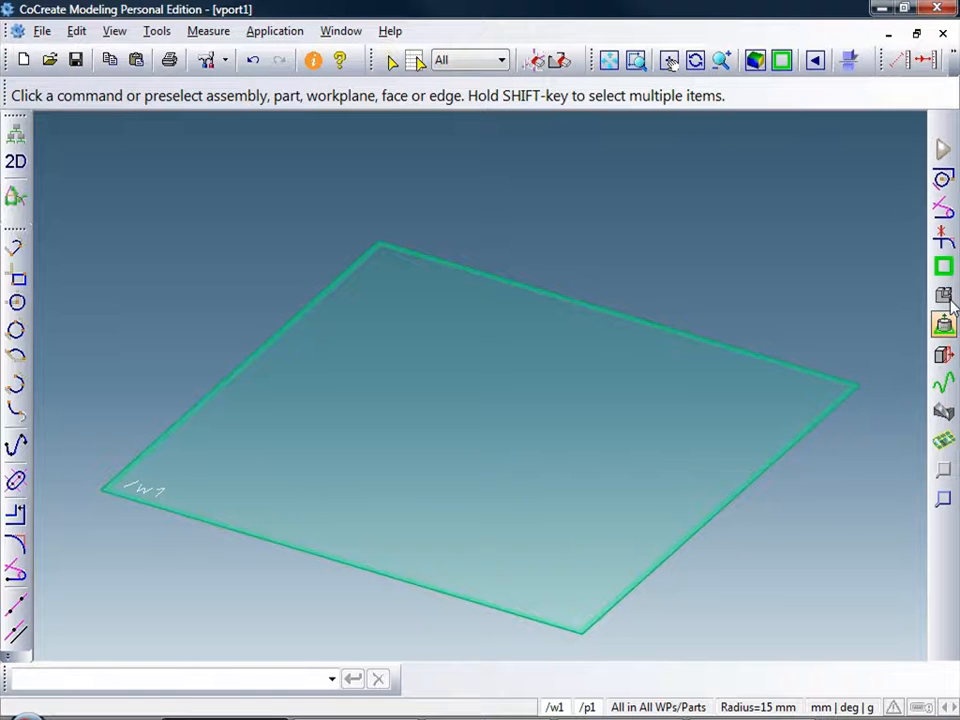
{"action": "left_click", "coordinate": [942, 180]}
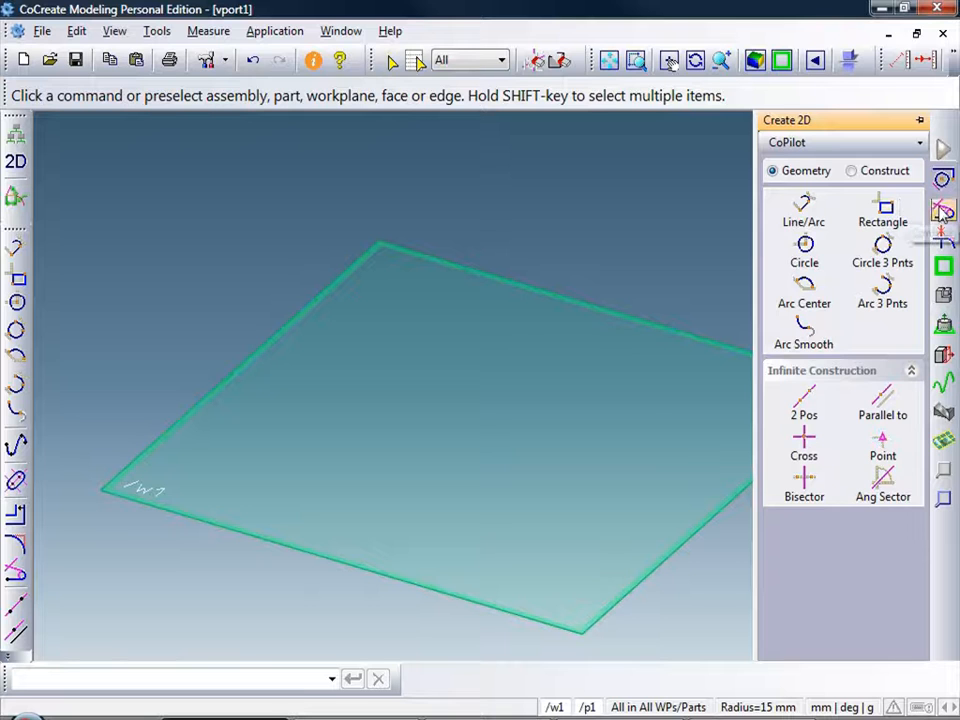
{"action": "left_click", "coordinate": [940, 204]}
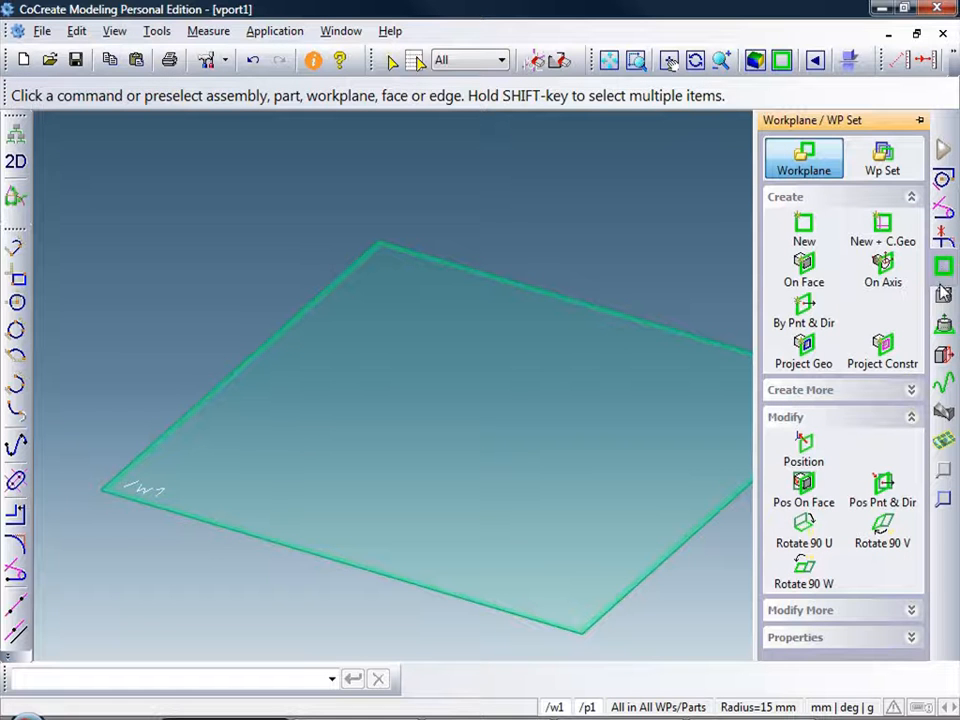
{"action": "left_click", "coordinate": [944, 292]}
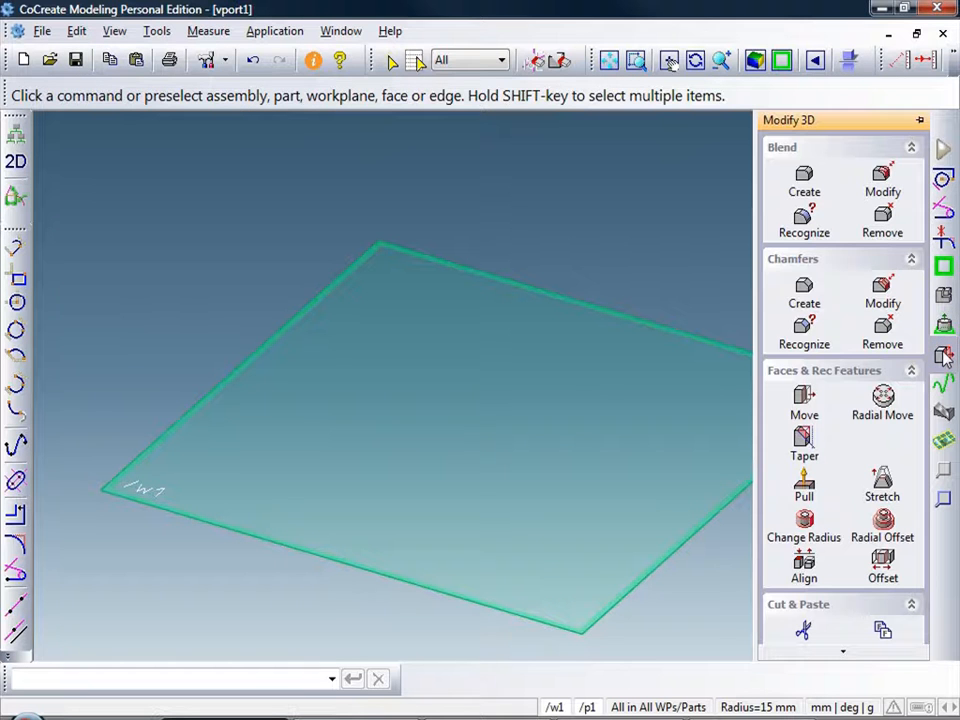
{"action": "mouse_move", "coordinate": [832, 348]}
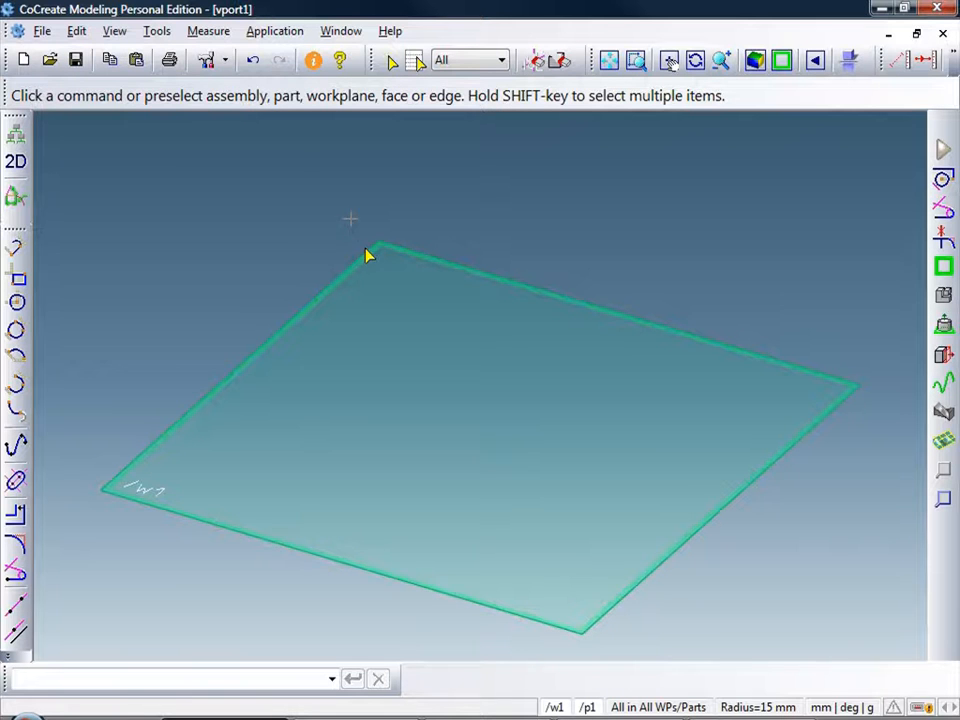
{"action": "mouse_move", "coordinate": [372, 262]}
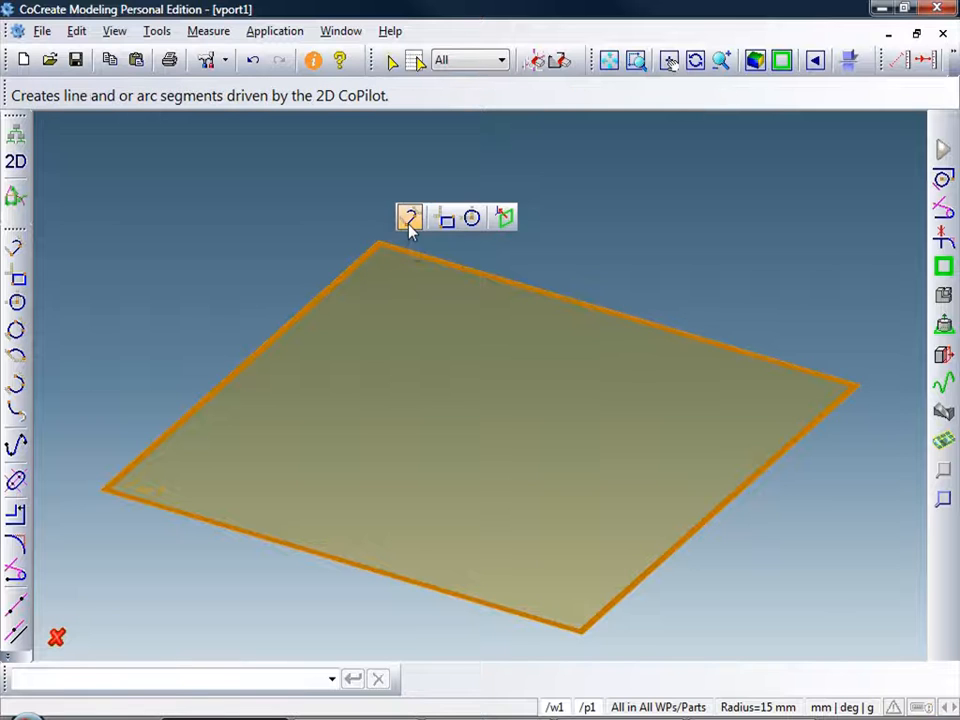
{"action": "mouse_move", "coordinate": [408, 218]}
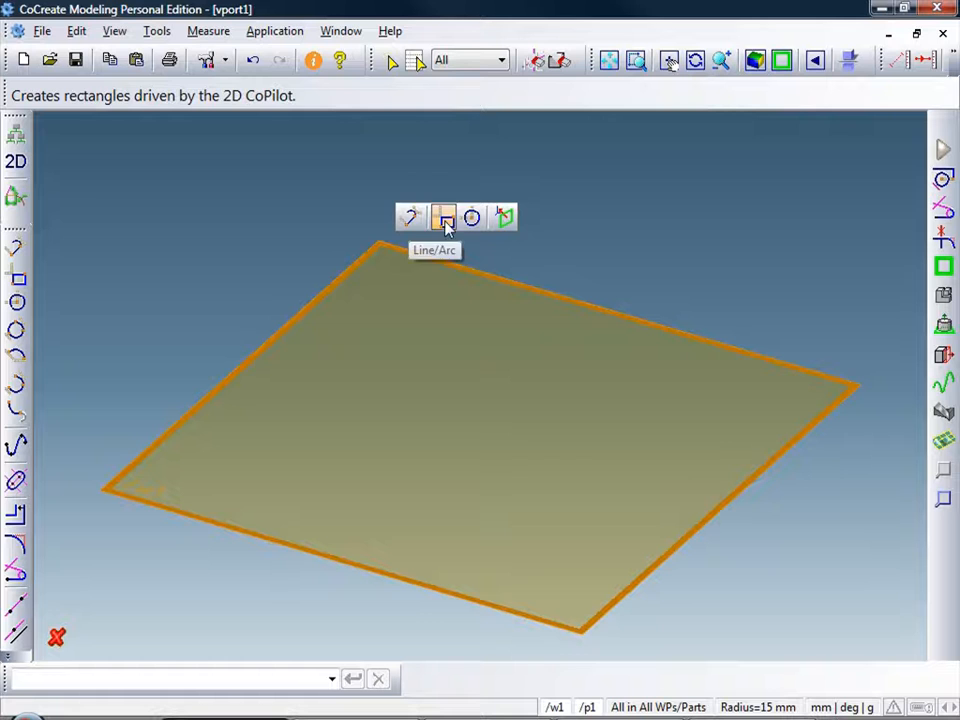
{"action": "mouse_move", "coordinate": [444, 218]}
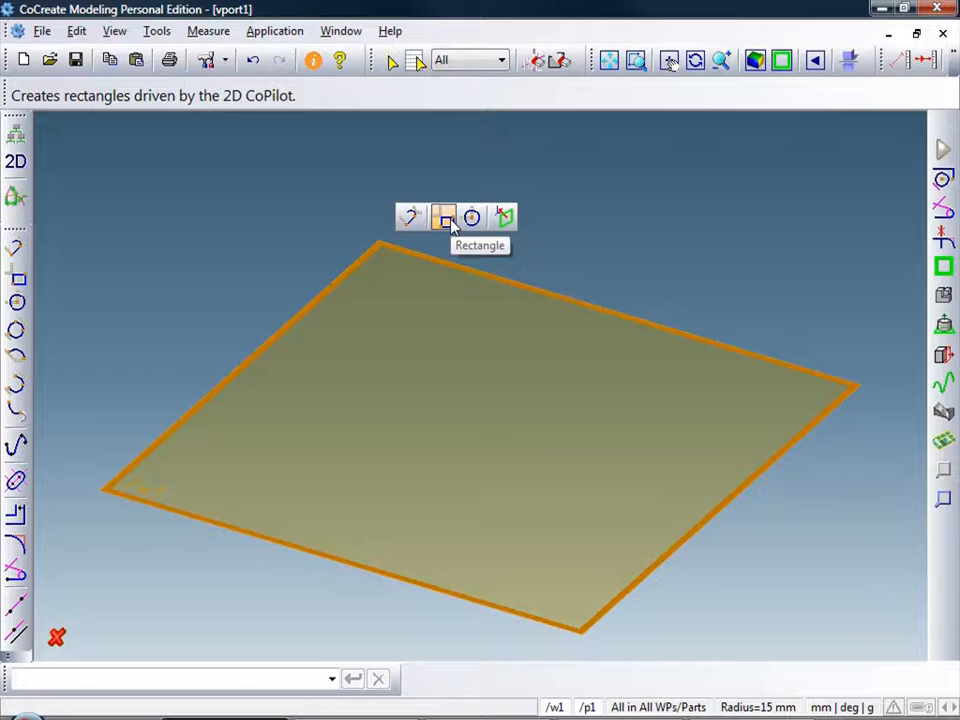
Start a rectangle on the workplane, then cancel it
{"action": "left_click", "coordinate": [444, 216]}
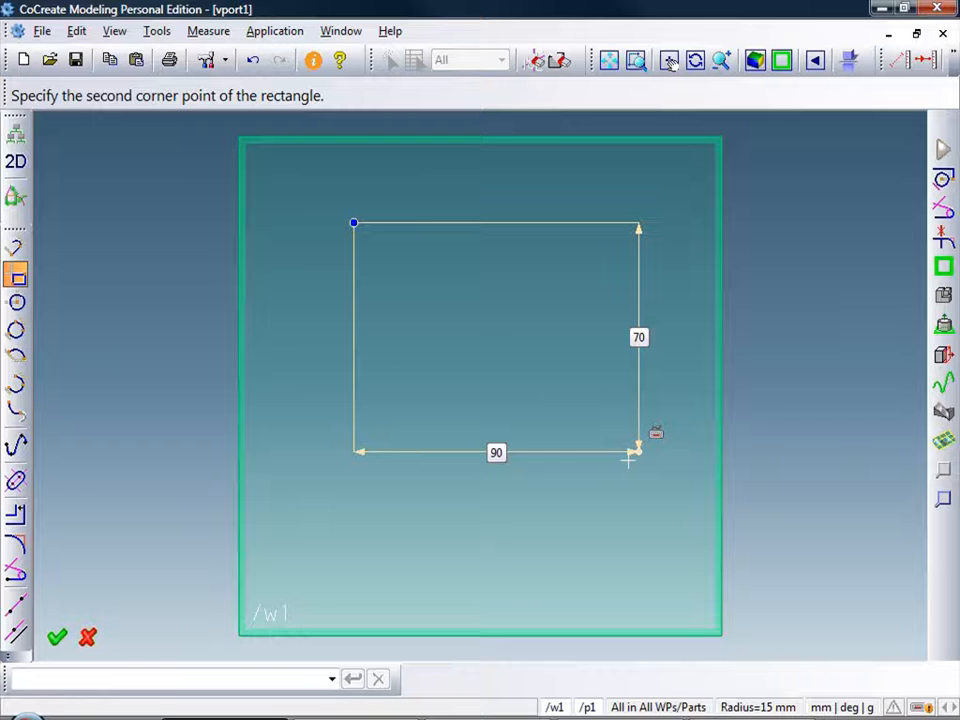
{"action": "key", "text": "pagedown"}
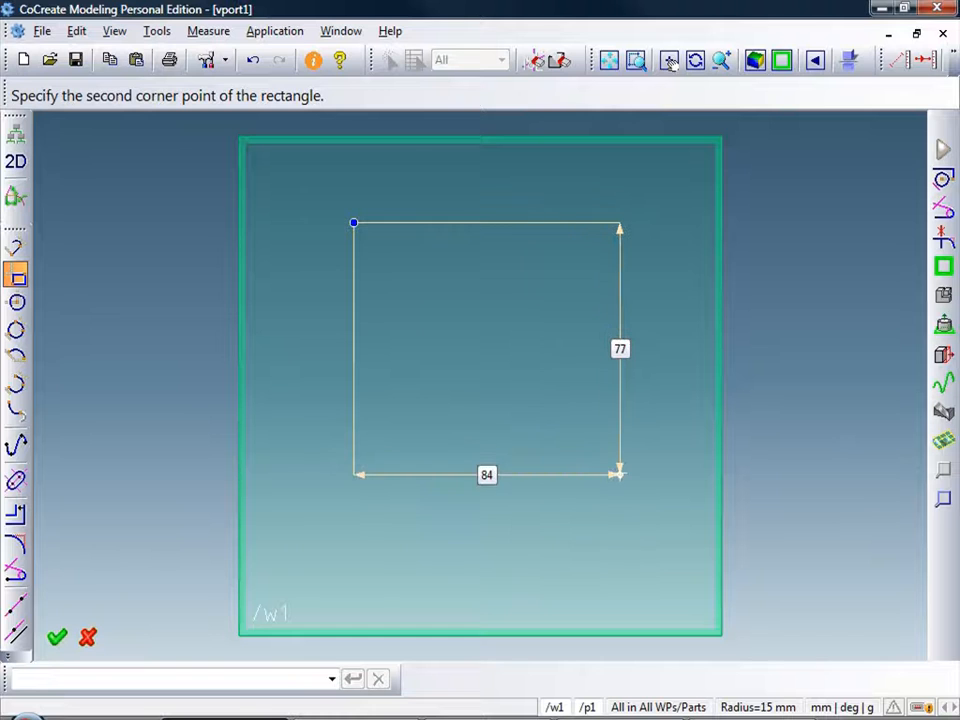
{"action": "left_click", "coordinate": [88, 636]}
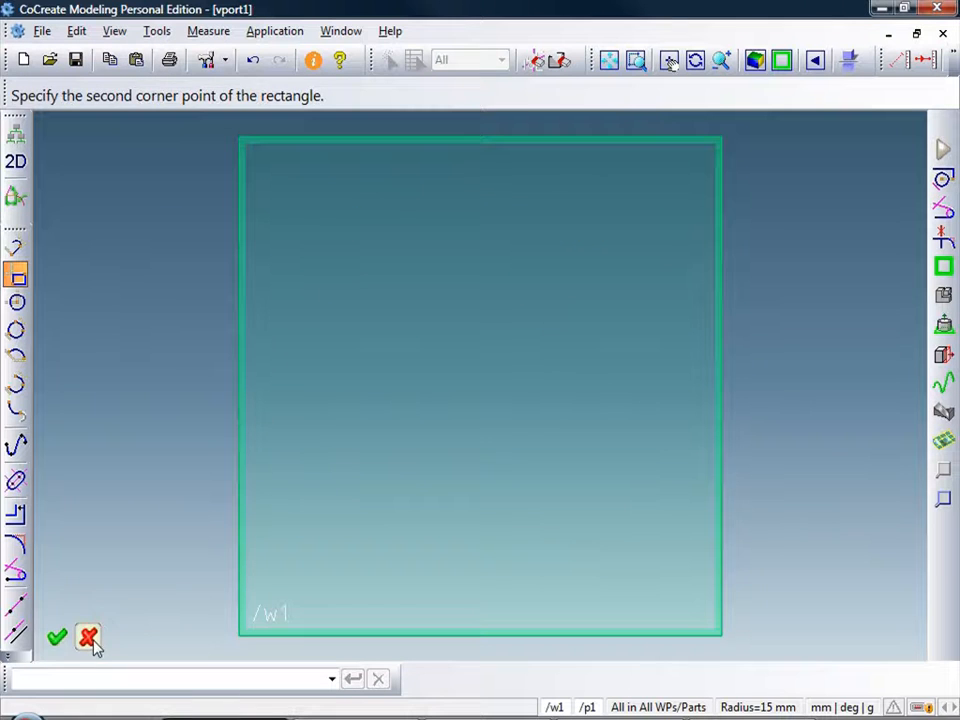
Sketch a rectangle on the workplane by placing its two corners
{"action": "left_click", "coordinate": [88, 638]}
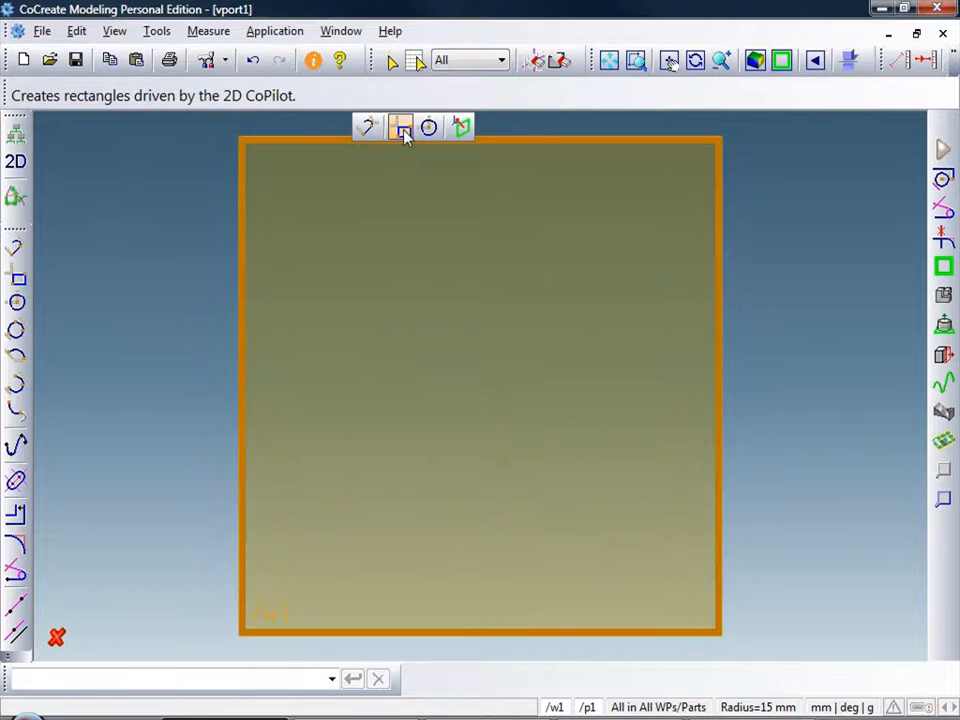
{"action": "left_click", "coordinate": [400, 128]}
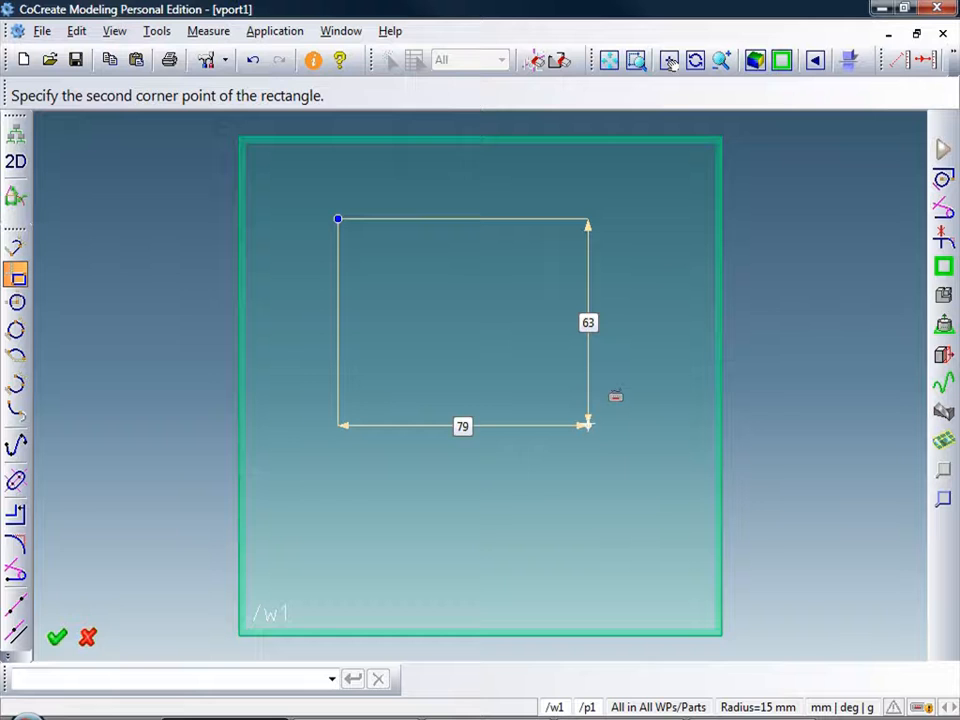
{"action": "left_click", "coordinate": [462, 426]}
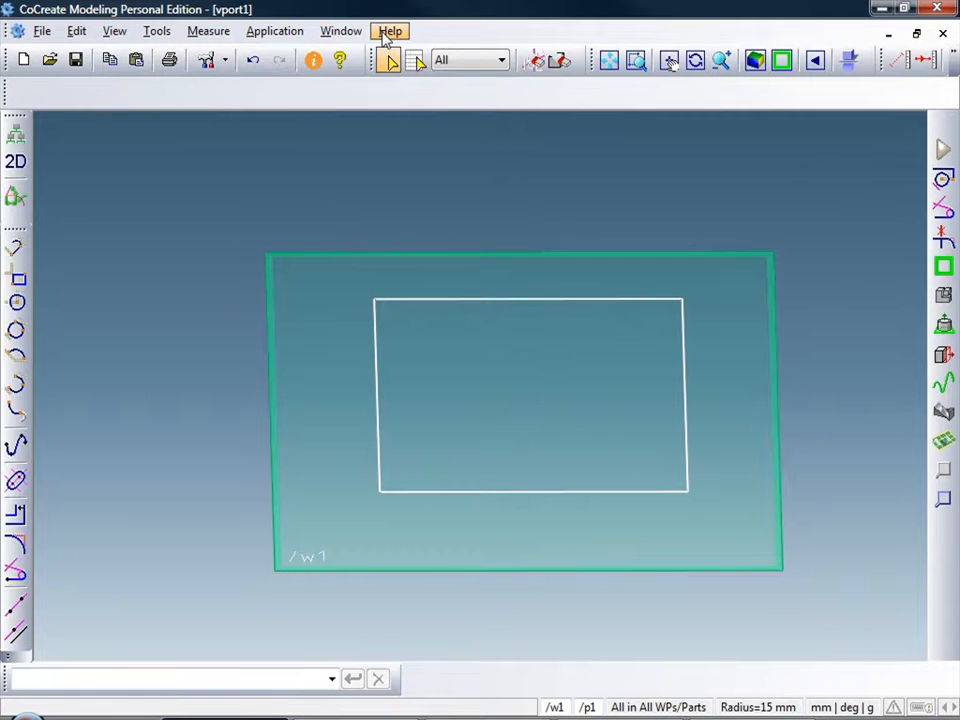
Look up the keyboard and mouse shortcuts reference in Help and return to the welcome page
{"action": "left_click", "coordinate": [388, 32]}
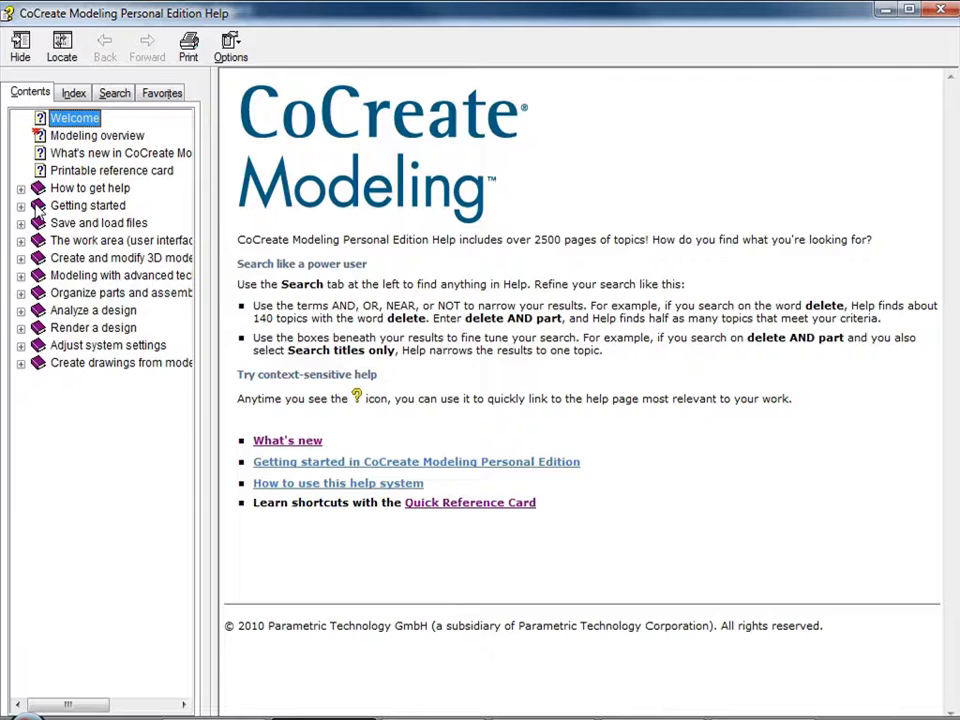
{"action": "left_click", "coordinate": [148, 240]}
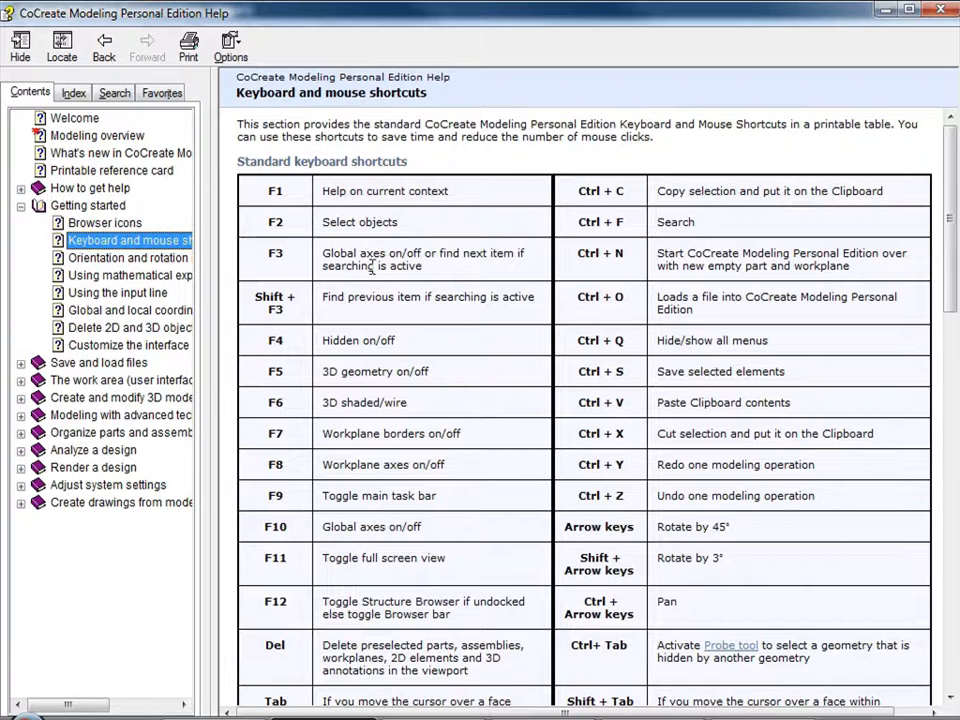
{"action": "left_click", "coordinate": [74, 116]}
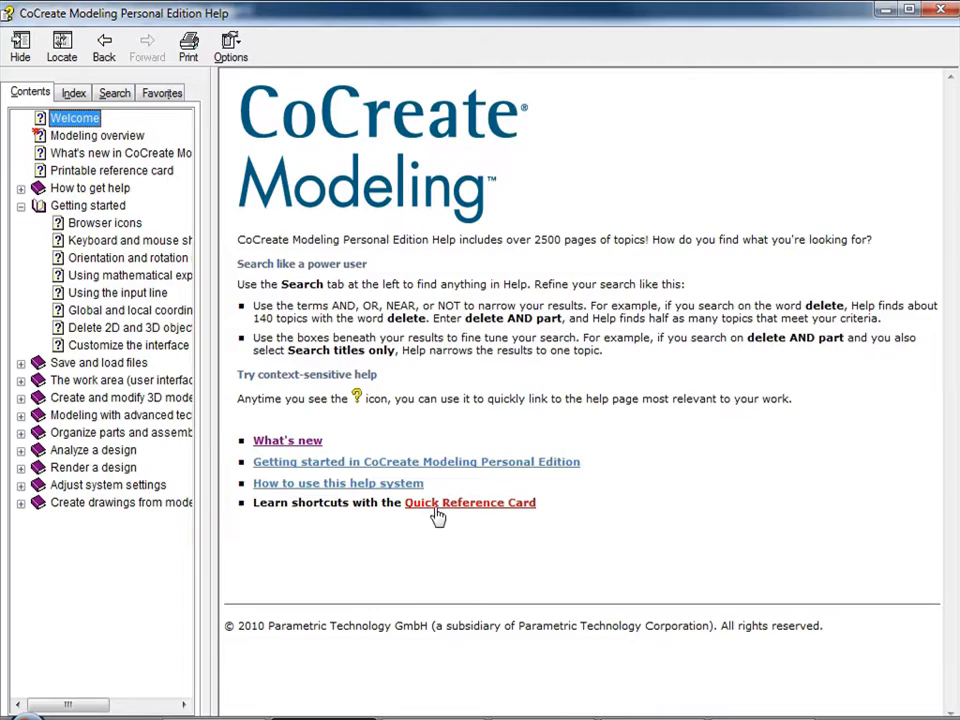
{"action": "left_click", "coordinate": [470, 502]}
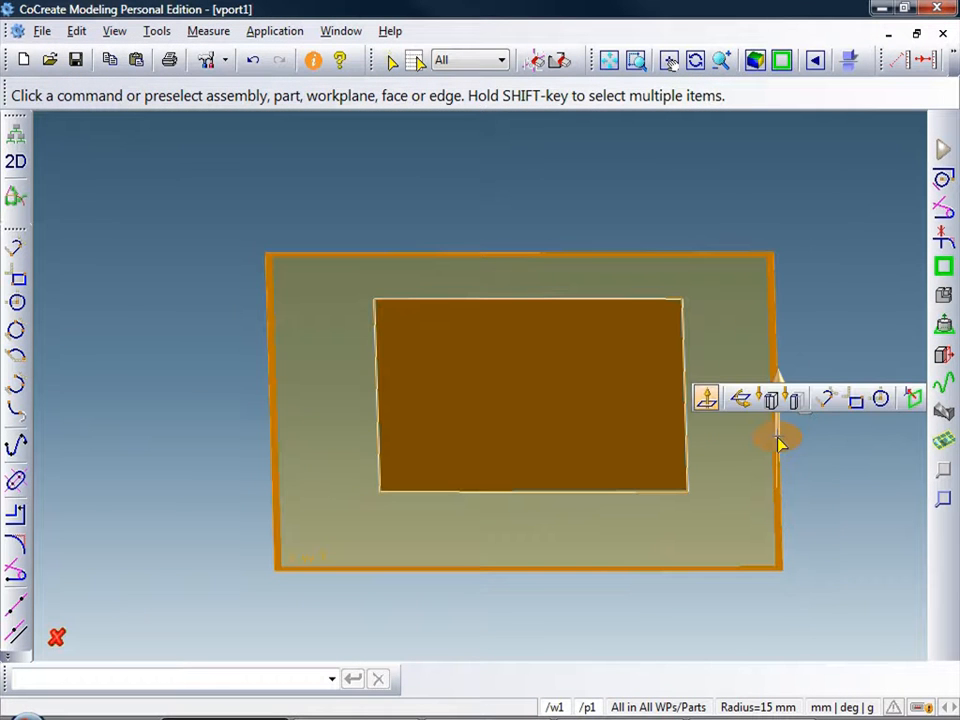
{"action": "mouse_move", "coordinate": [780, 442]}
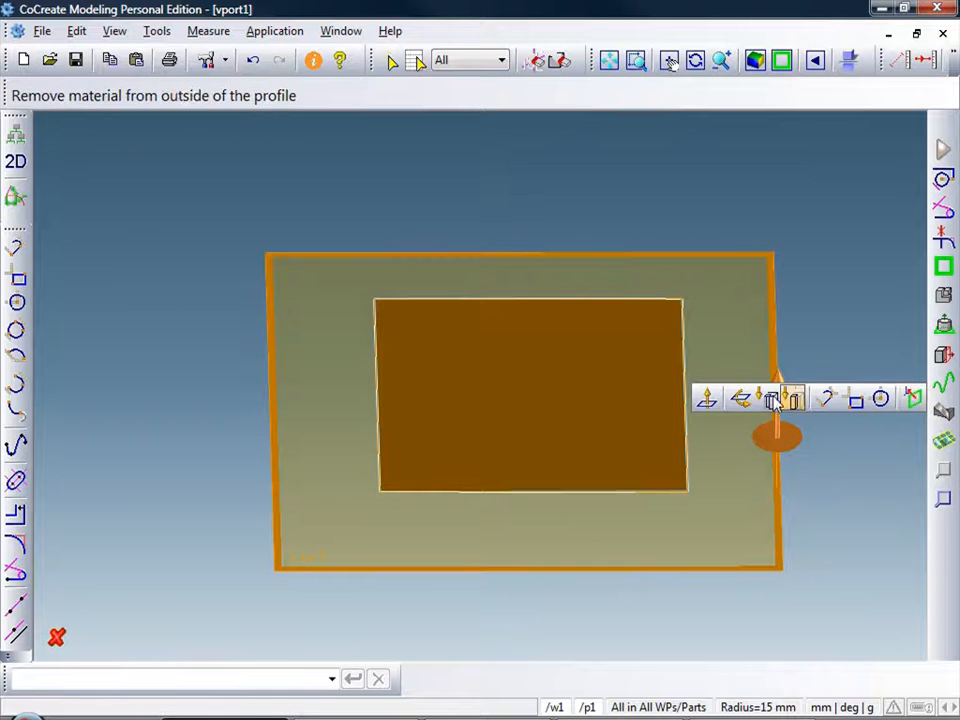
{"action": "mouse_move", "coordinate": [706, 398]}
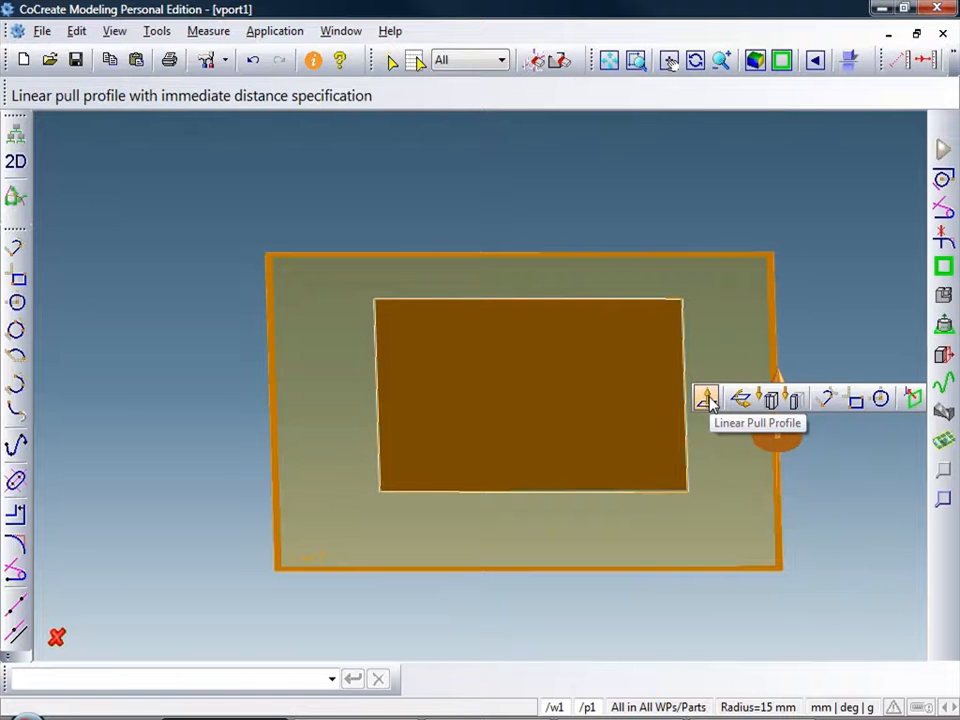
Pull the rectangle profile into a solid block and enable Enhanced Realism shading
{"action": "left_click", "coordinate": [706, 398]}
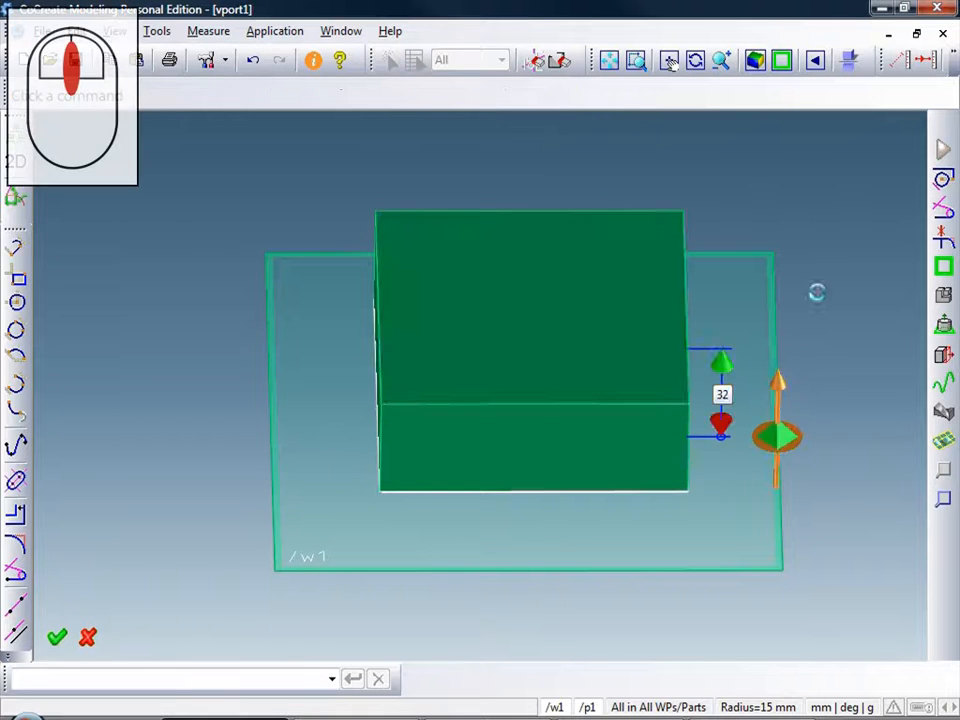
{"action": "left_click", "coordinate": [848, 60]}
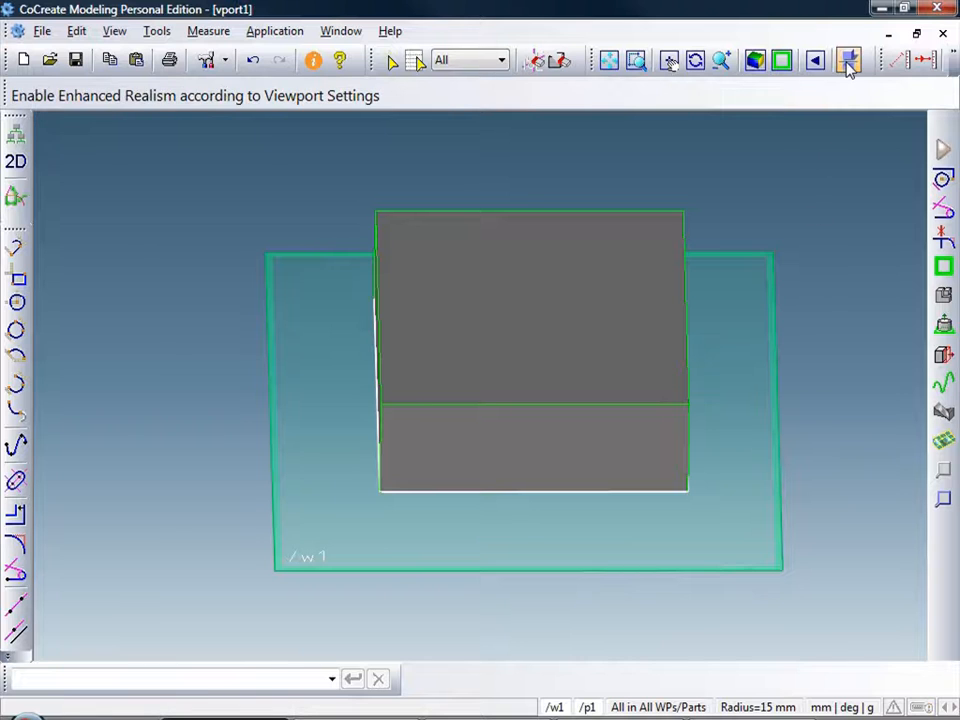
{"action": "left_click", "coordinate": [848, 60]}
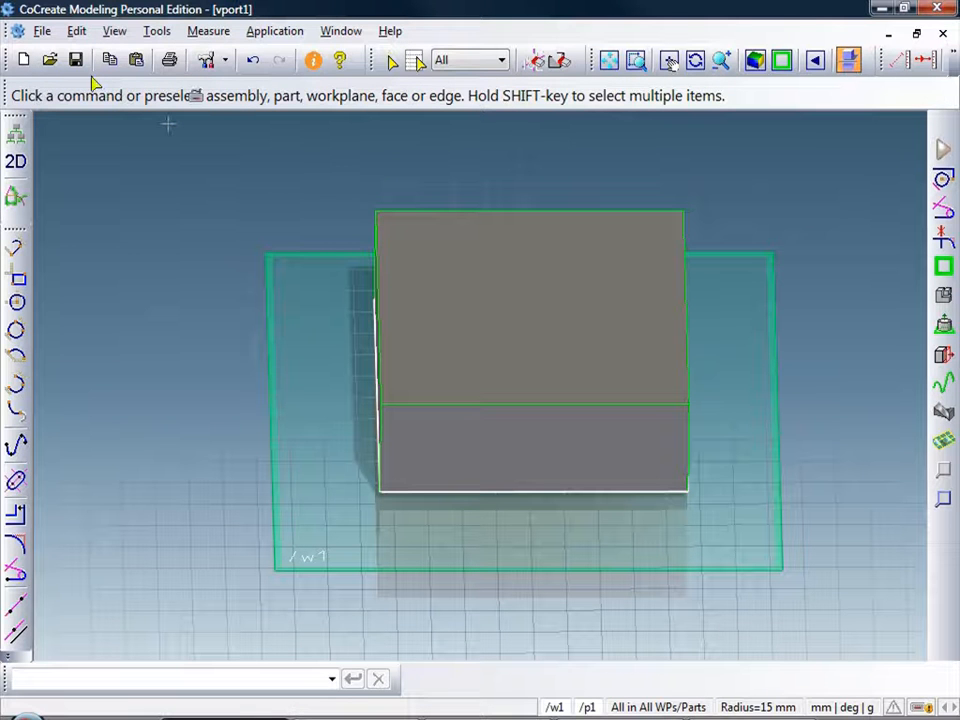
Check the Viewport Settings realism page, then select the block's front side face
{"action": "left_click", "coordinate": [76, 32]}
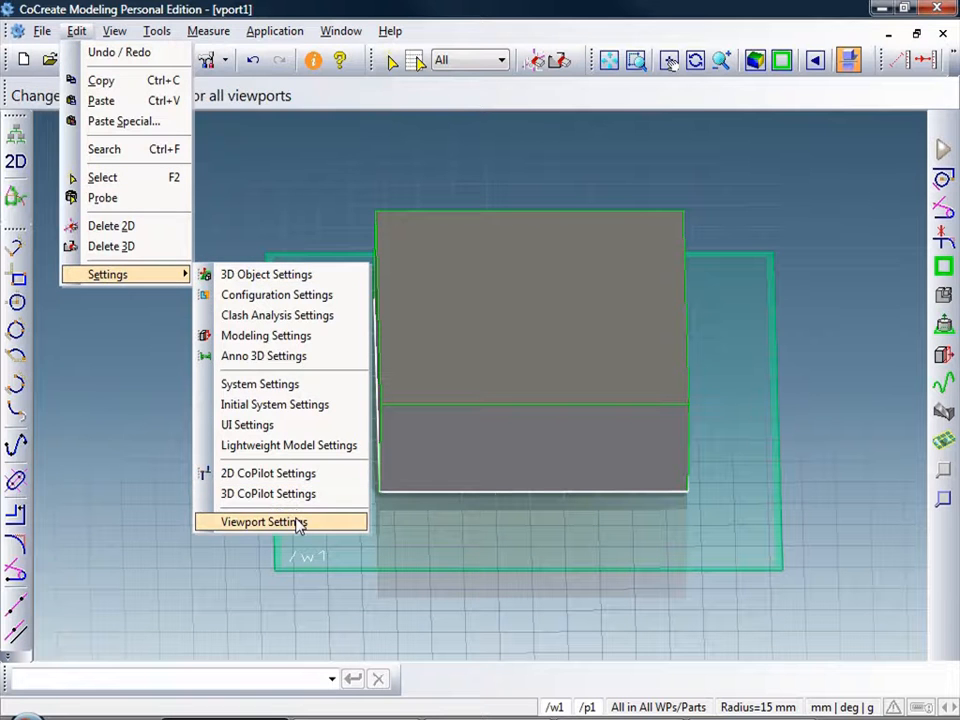
{"action": "left_click", "coordinate": [264, 520]}
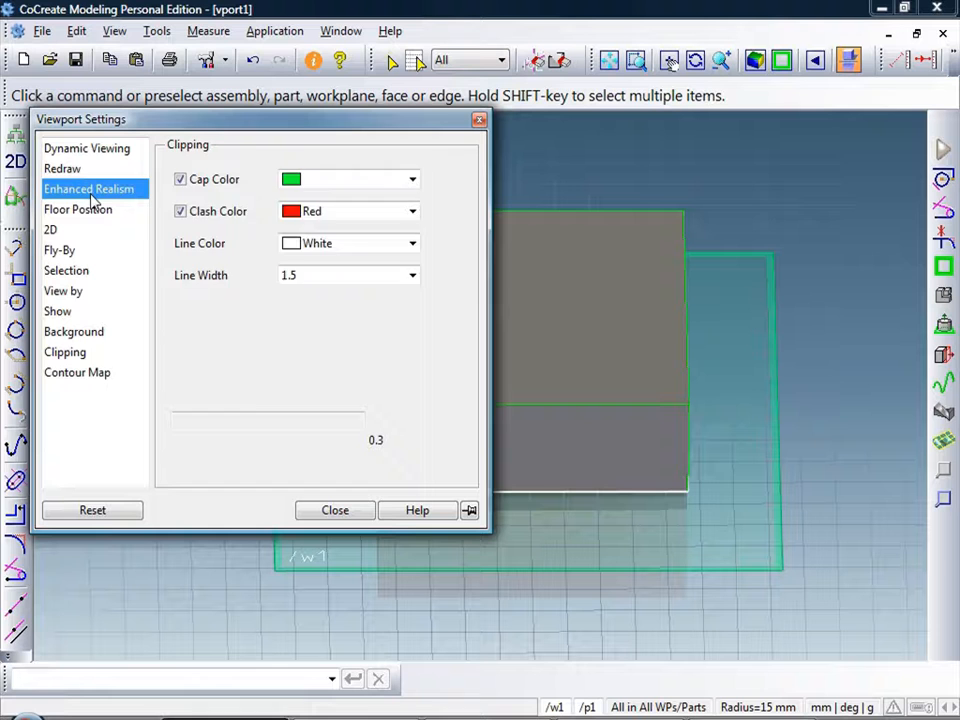
{"action": "left_click", "coordinate": [88, 188]}
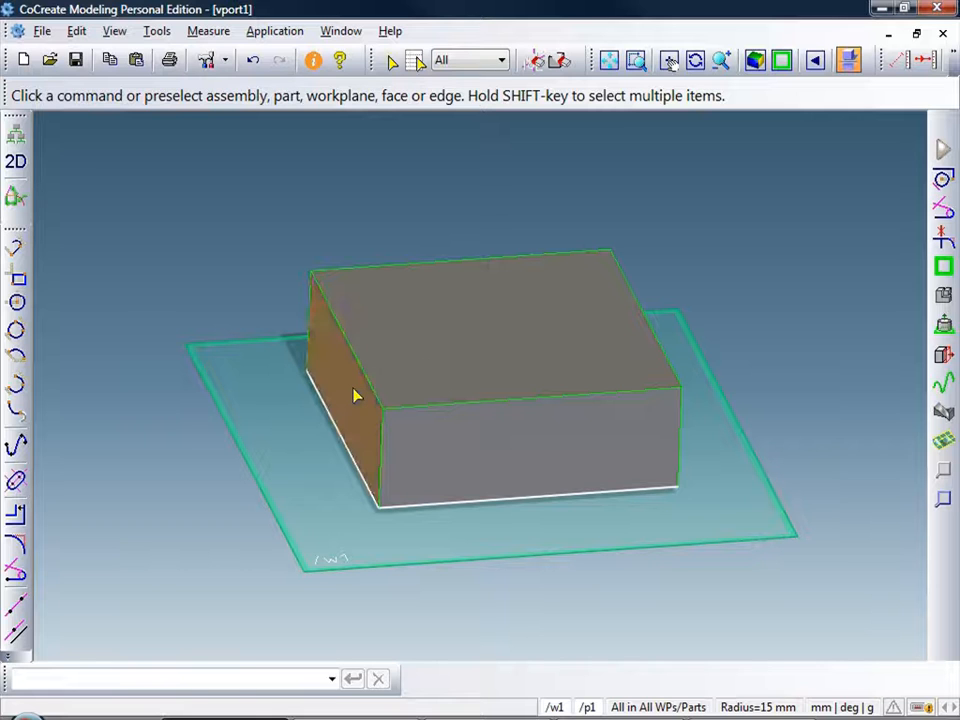
{"action": "left_click", "coordinate": [350, 390]}
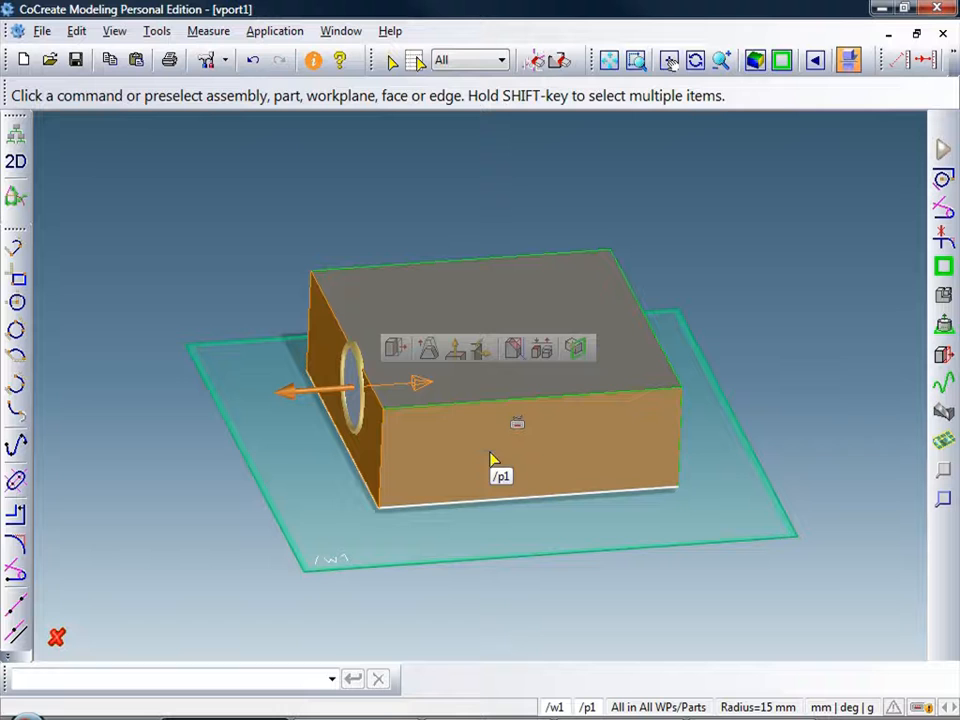
{"action": "left_click", "coordinate": [500, 456]}
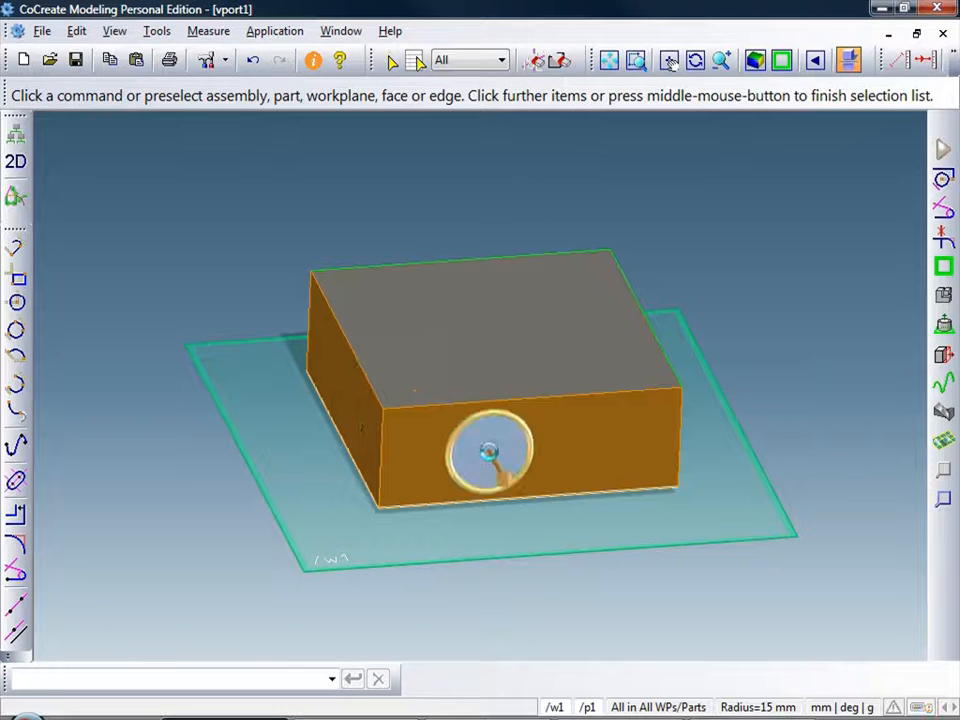
Start offsetting the front face, then cancel the operation
{"action": "left_click", "coordinate": [488, 452]}
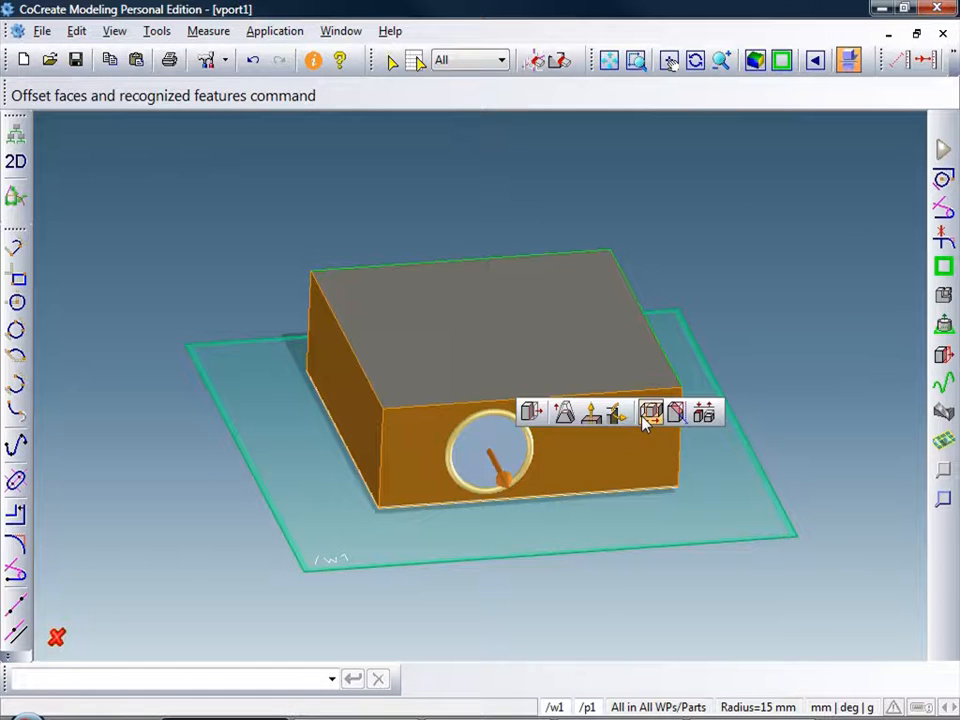
{"action": "left_click", "coordinate": [652, 412]}
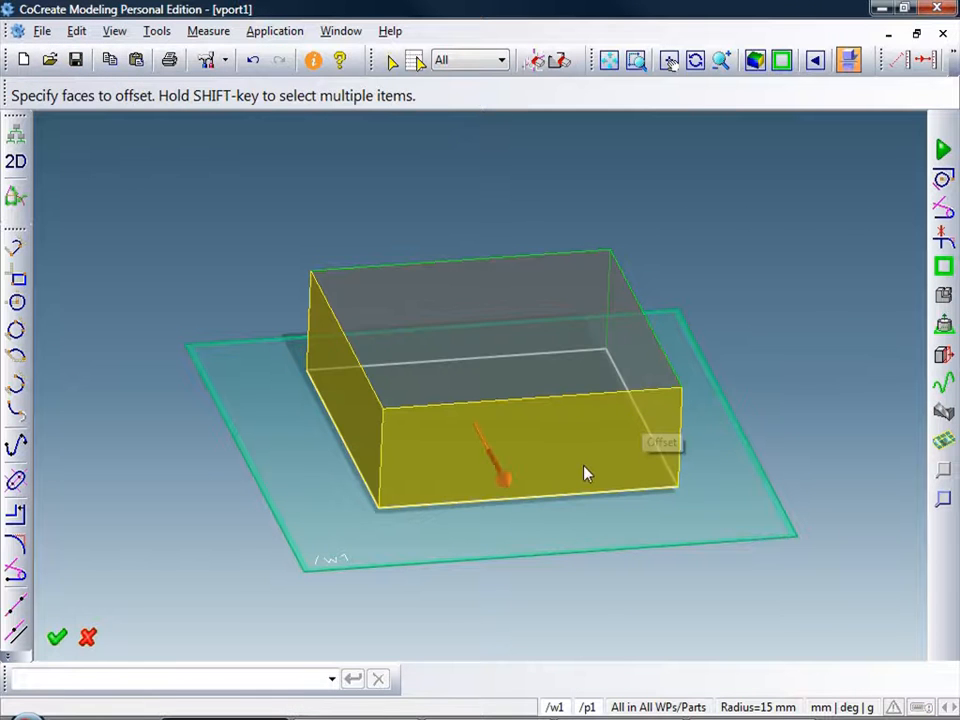
{"action": "left_click", "coordinate": [500, 460]}
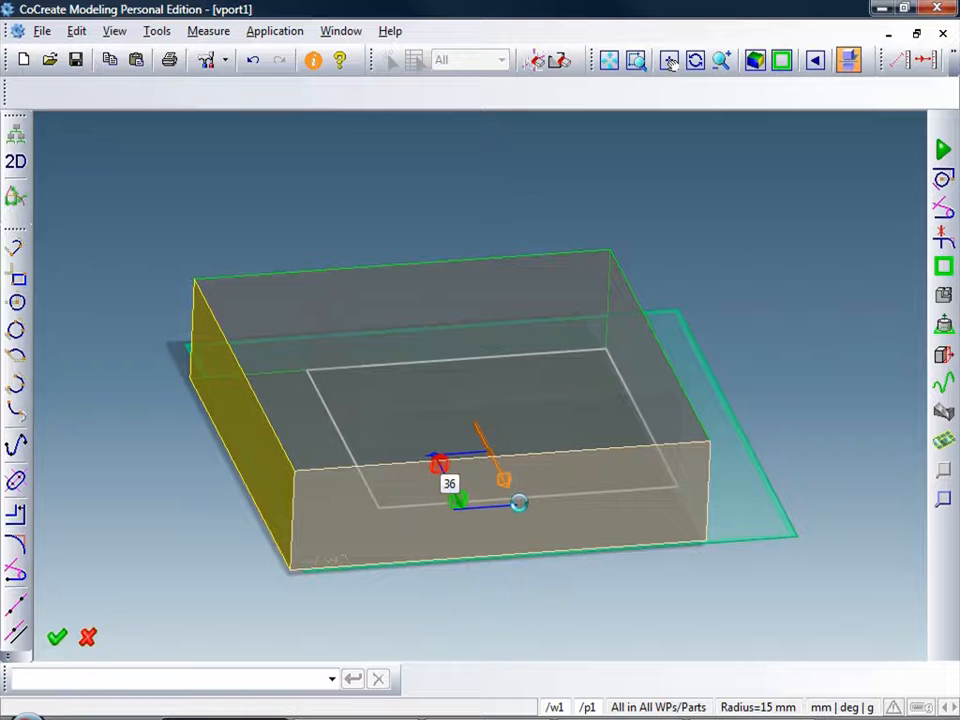
{"action": "left_click", "coordinate": [56, 636]}
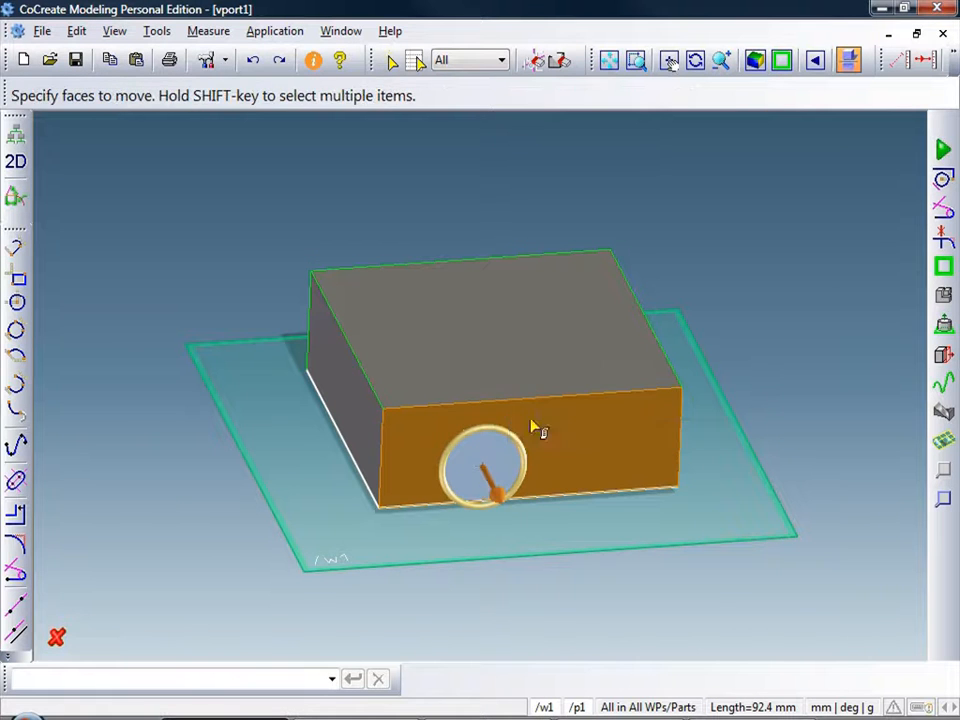
Move the front face outward by 100 and the left side face to make the block square
{"action": "left_click", "coordinate": [530, 430]}
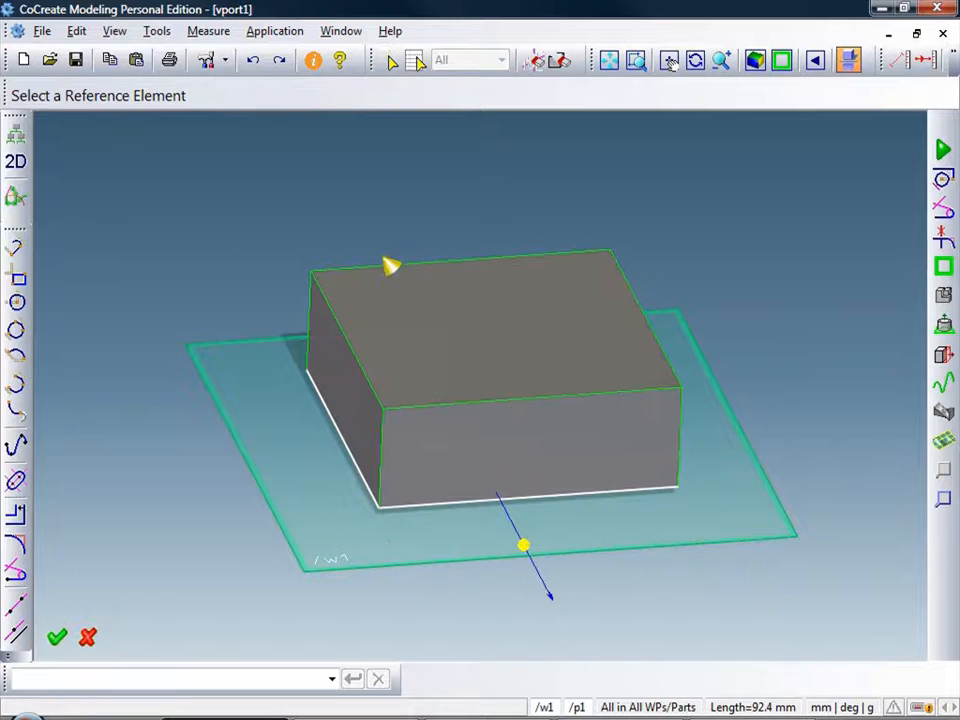
{"action": "left_click_drag", "start_coordinate": [524, 544], "coordinate": [510, 516]}
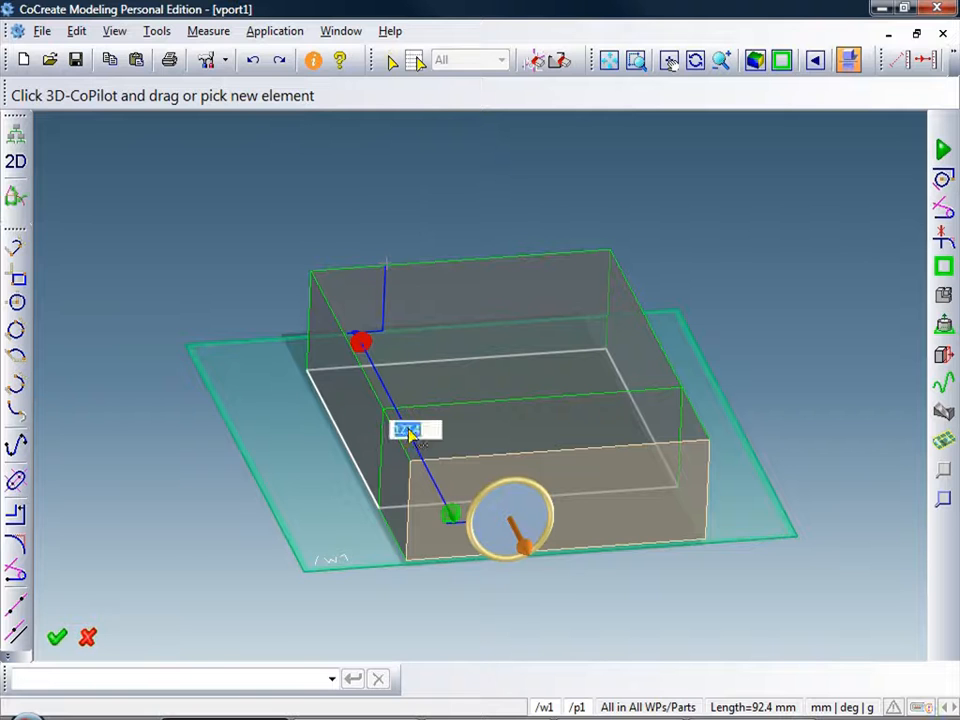
{"action": "type", "text": "100"}
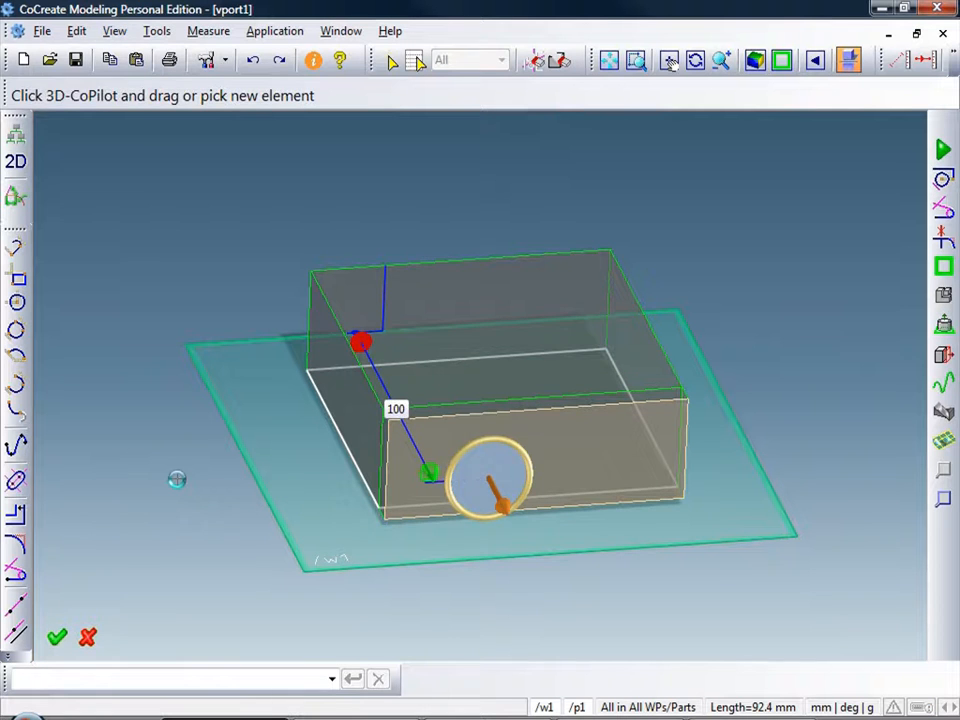
{"action": "left_click", "coordinate": [56, 636]}
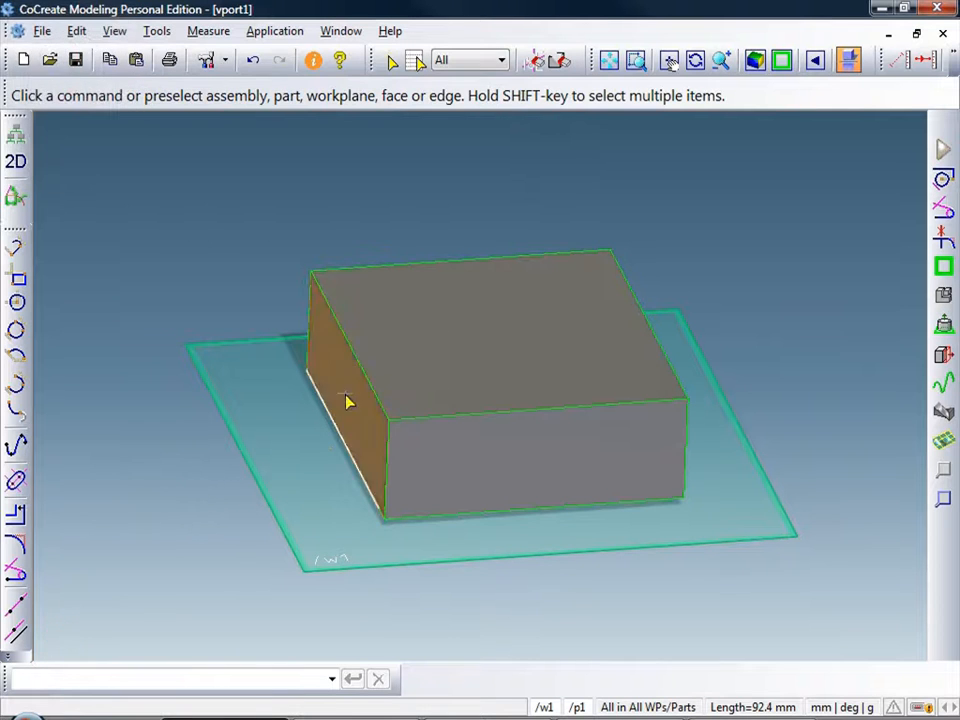
{"action": "left_click", "coordinate": [344, 400]}
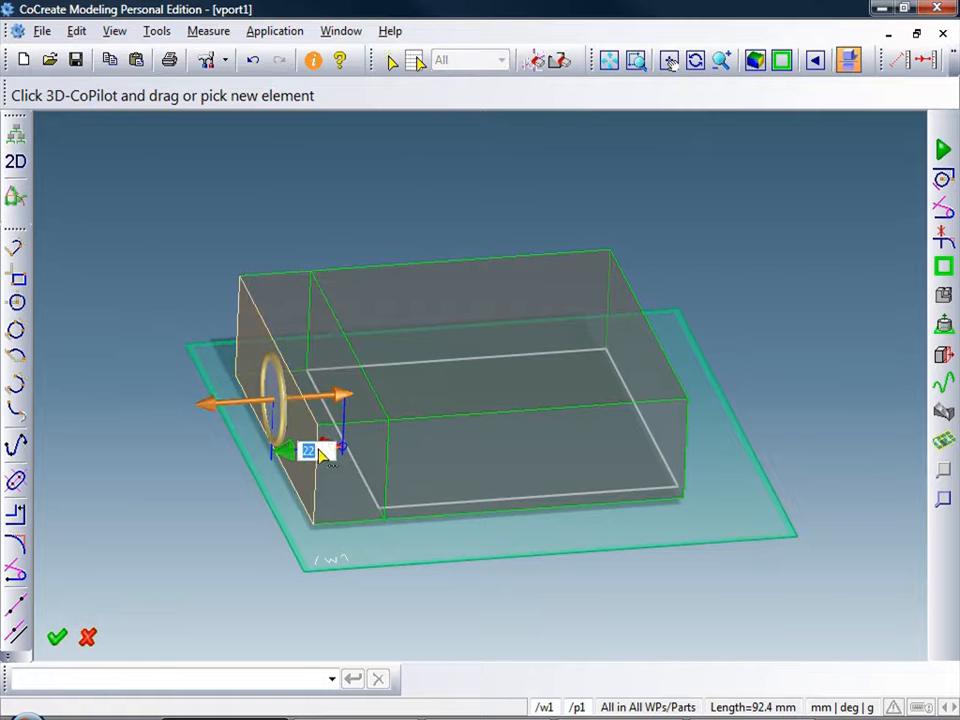
{"action": "left_click", "coordinate": [56, 636]}
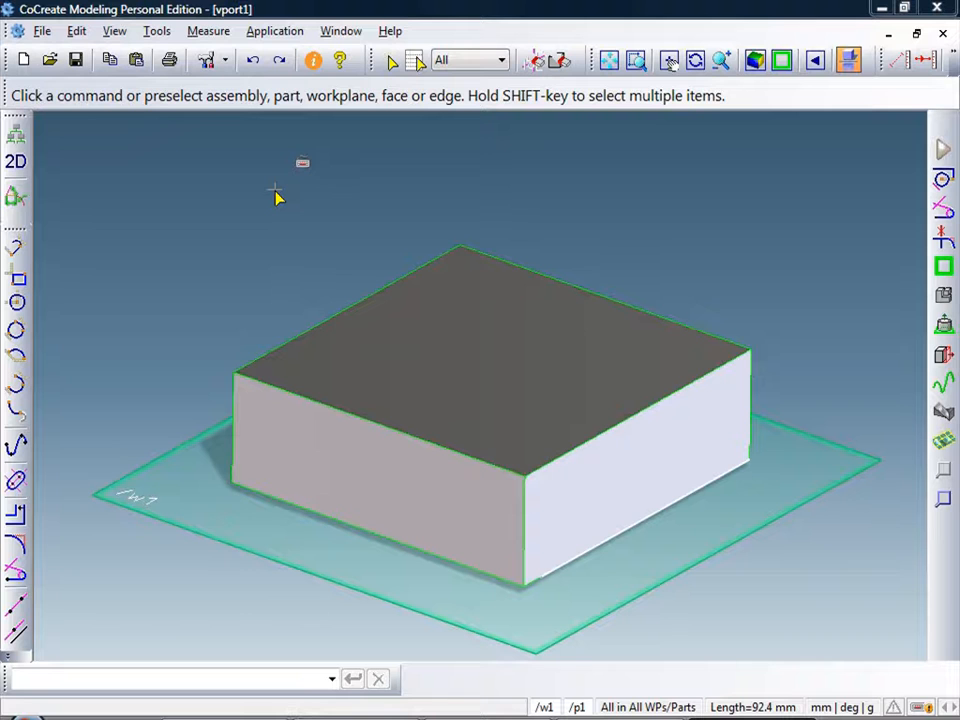
{"action": "mouse_move", "coordinate": [340, 222]}
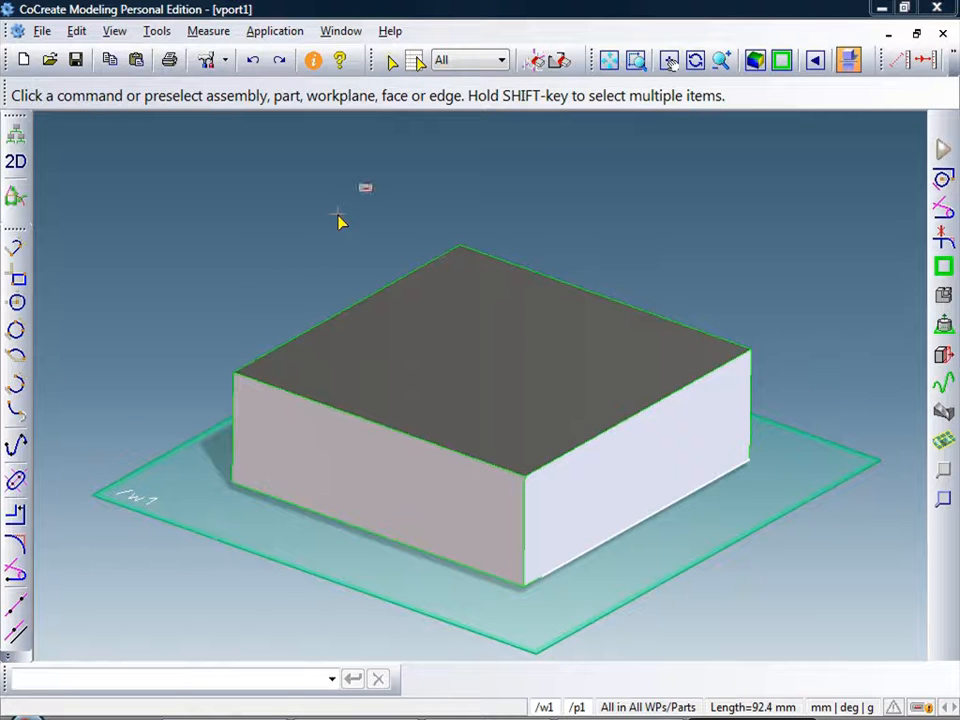
{"action": "mouse_move", "coordinate": [480, 322]}
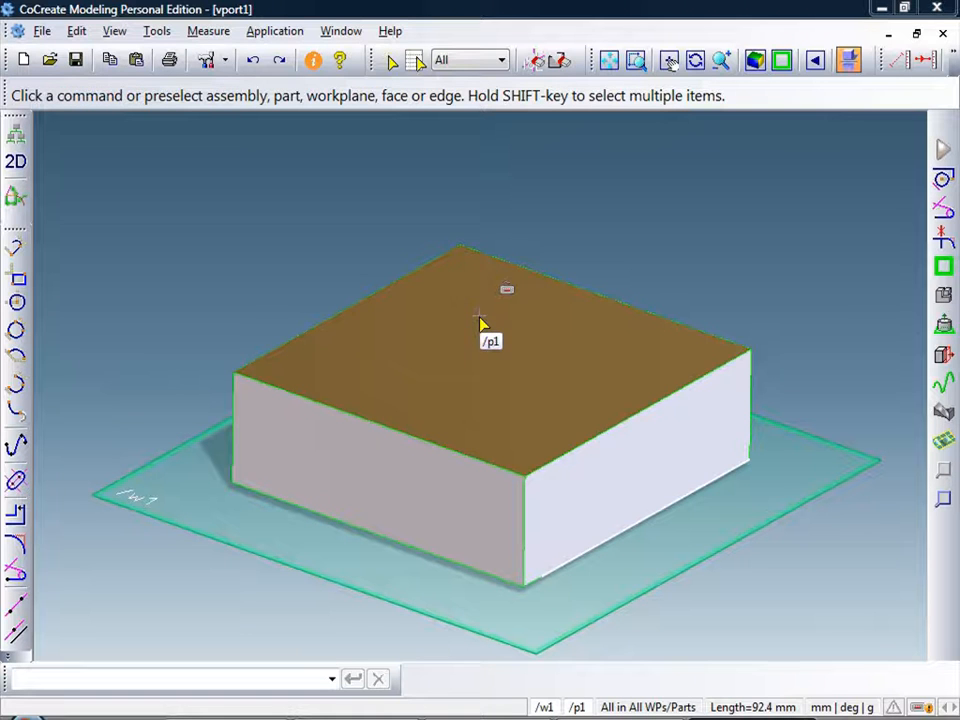
Create a workplane on the block's top face with WP on Face
{"action": "left_click", "coordinate": [480, 320]}
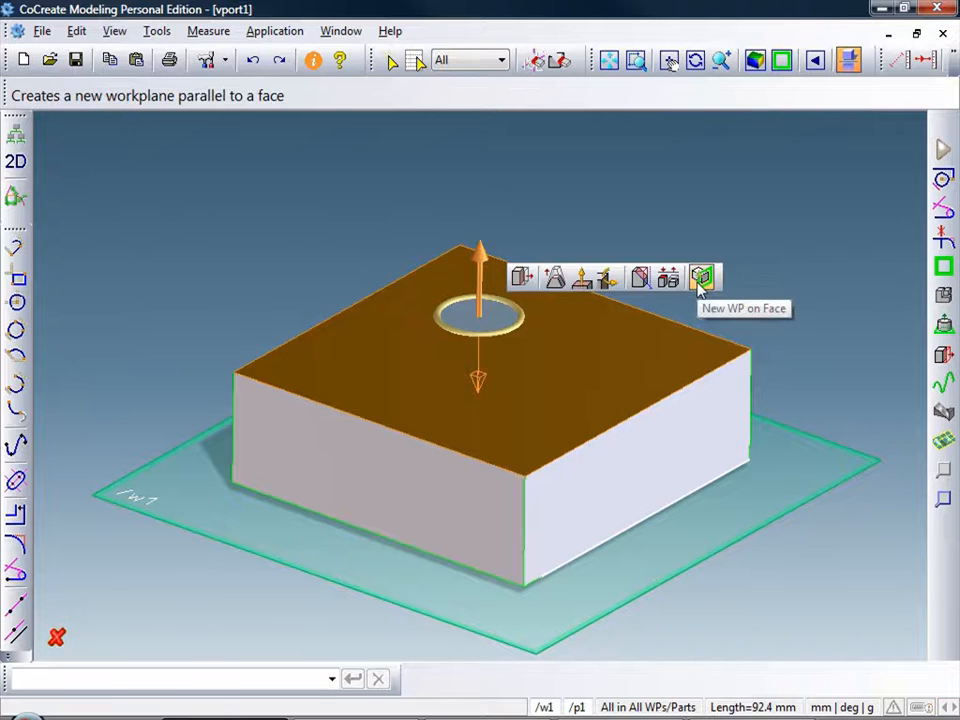
{"action": "left_click", "coordinate": [702, 276]}
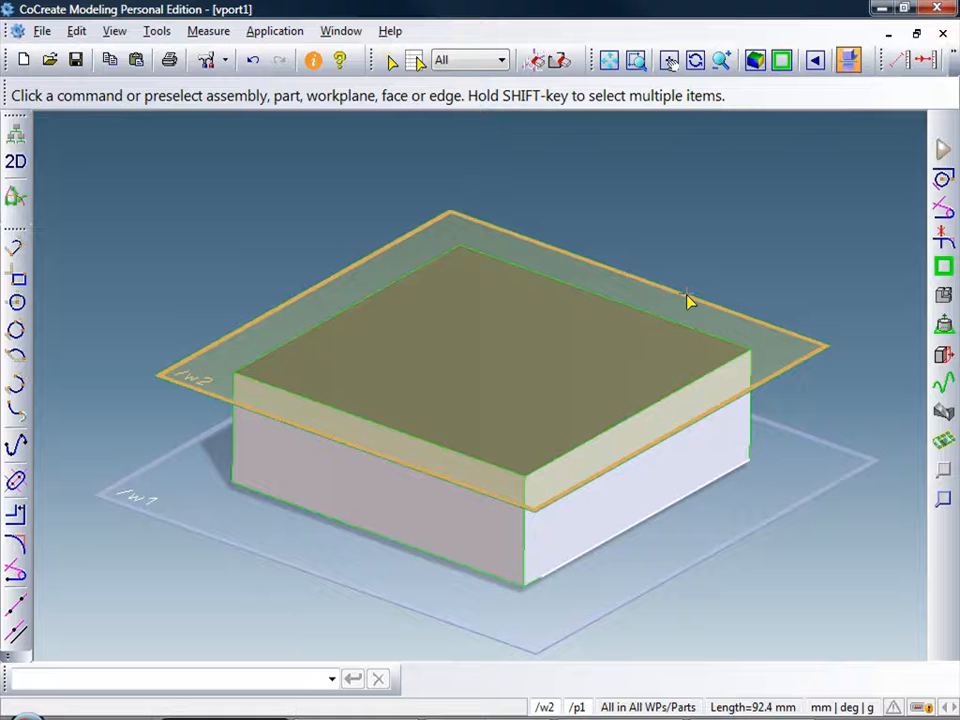
{"action": "mouse_move", "coordinate": [688, 300]}
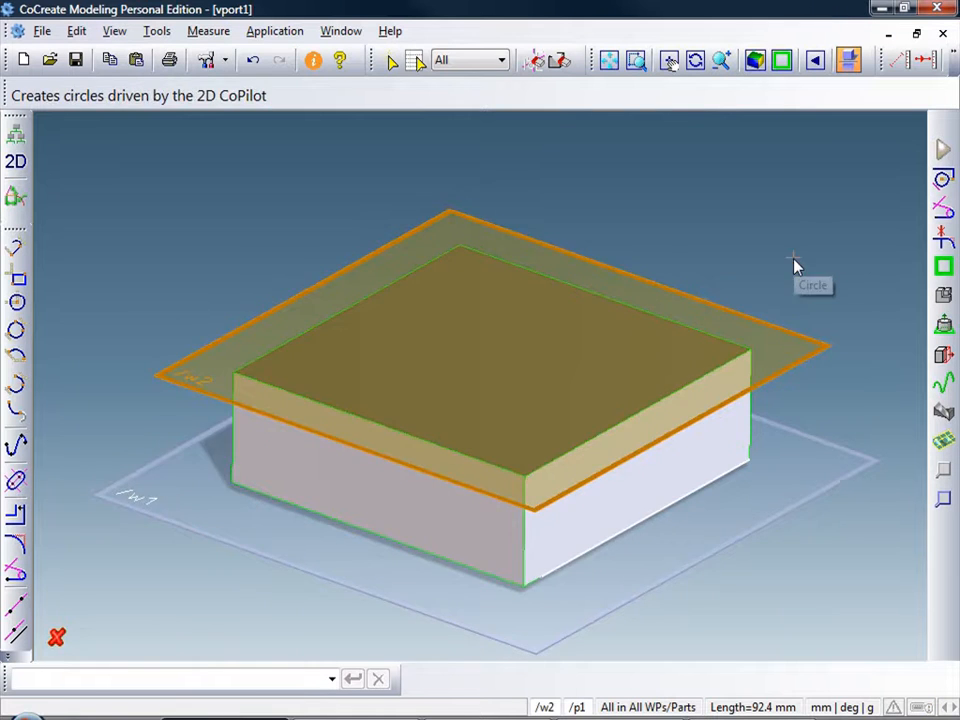
Sketch two radius-15 circles offset 25 from the edges near the top right and top left corners
{"action": "left_click", "coordinate": [16, 304]}
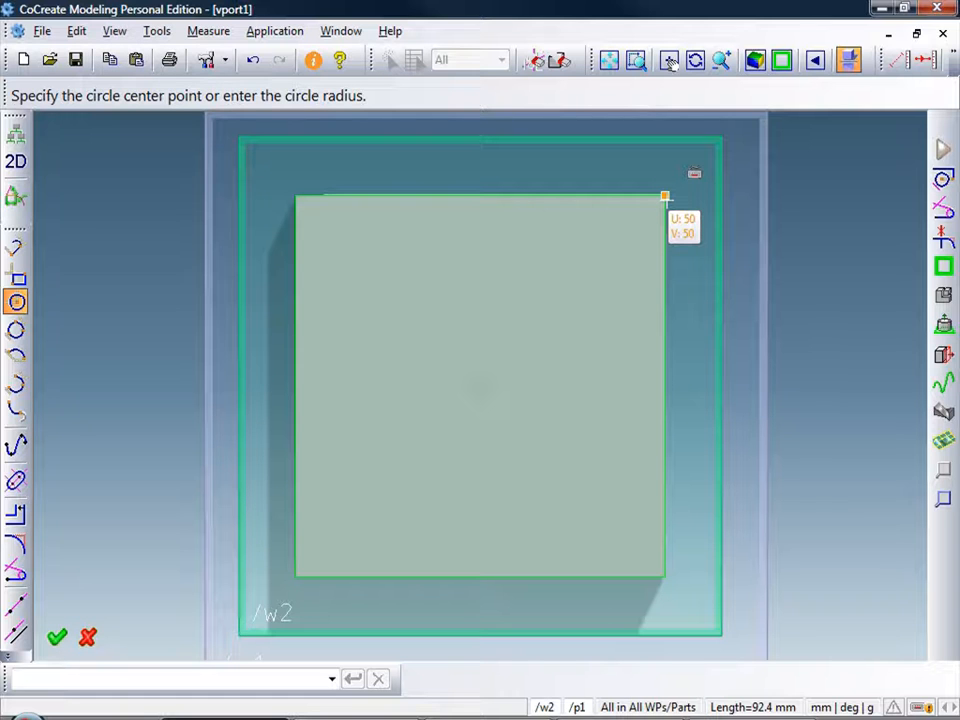
{"action": "right_click", "coordinate": [664, 200]}
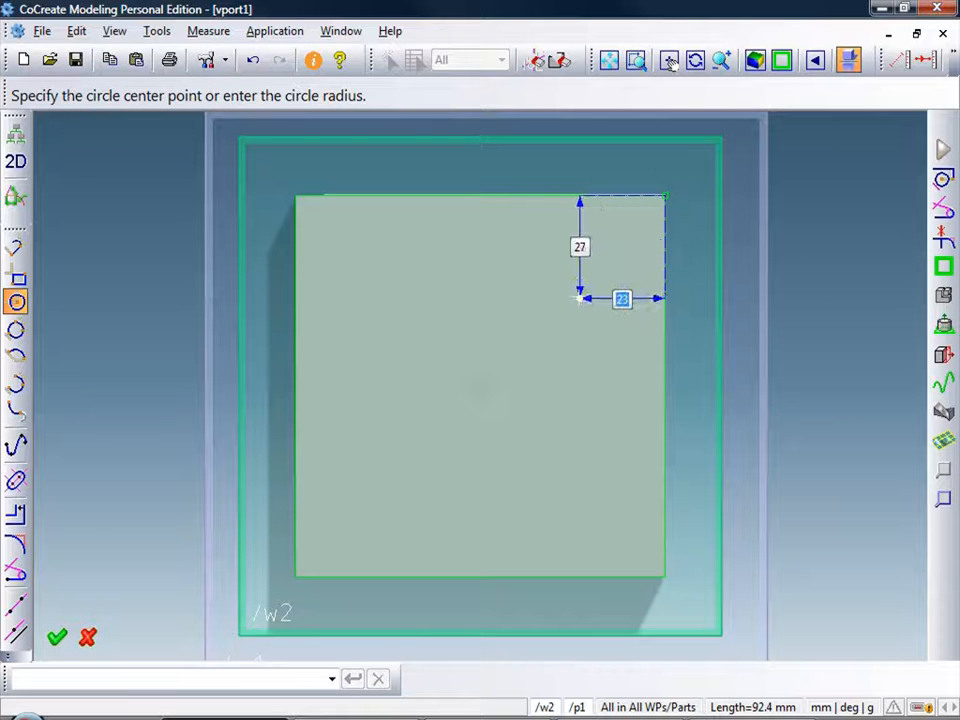
{"action": "key", "text": "Tab"}
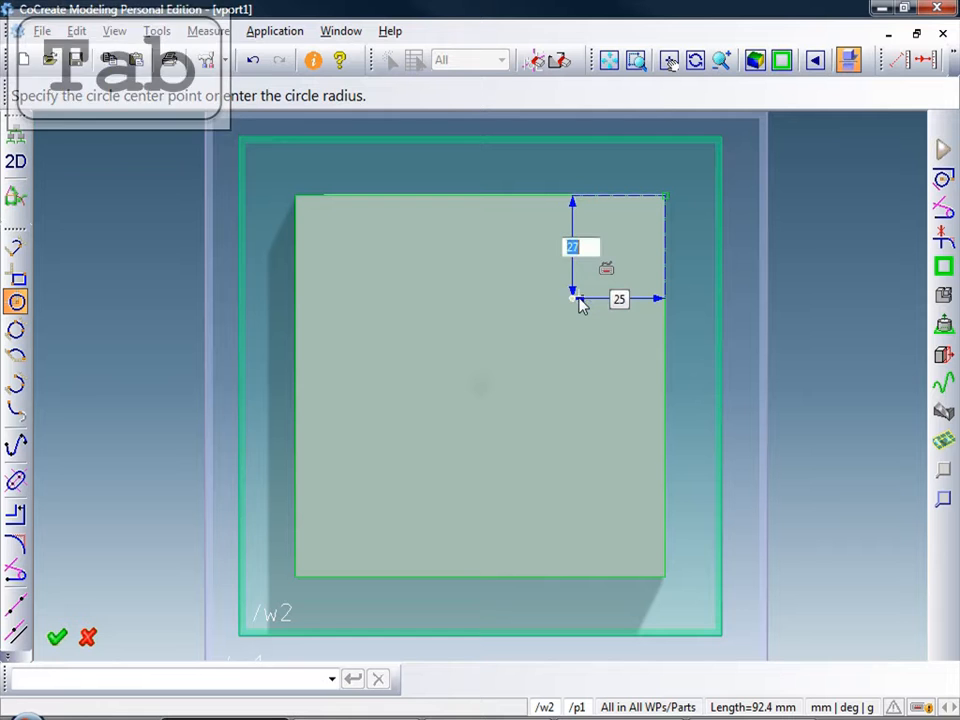
{"action": "key", "text": "Tab"}
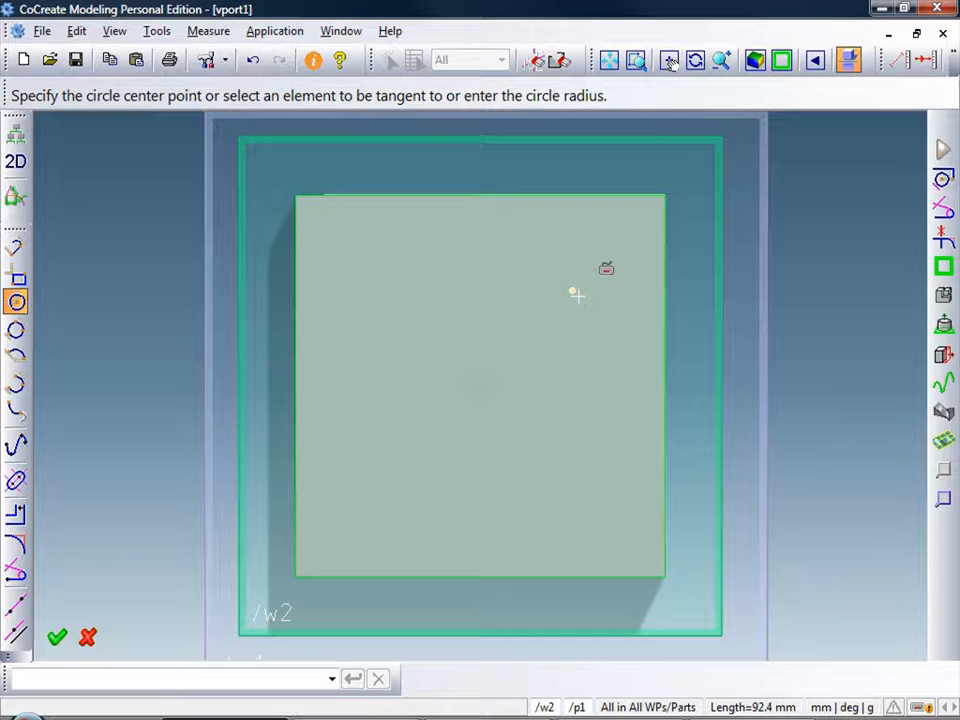
{"action": "left_click", "coordinate": [572, 292]}
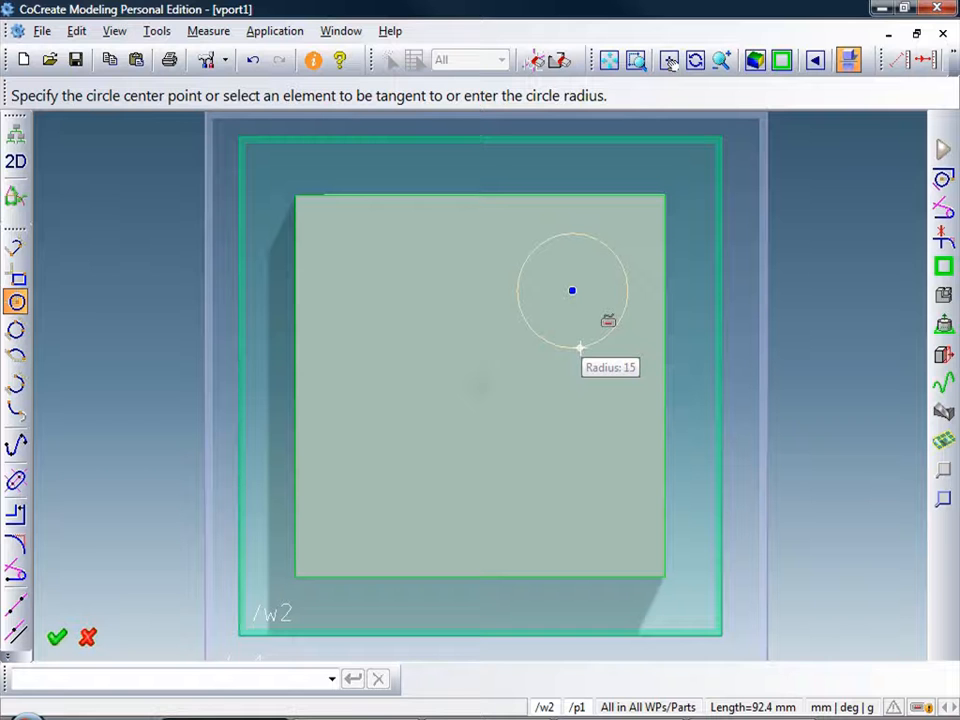
{"action": "type", "text": "15"}
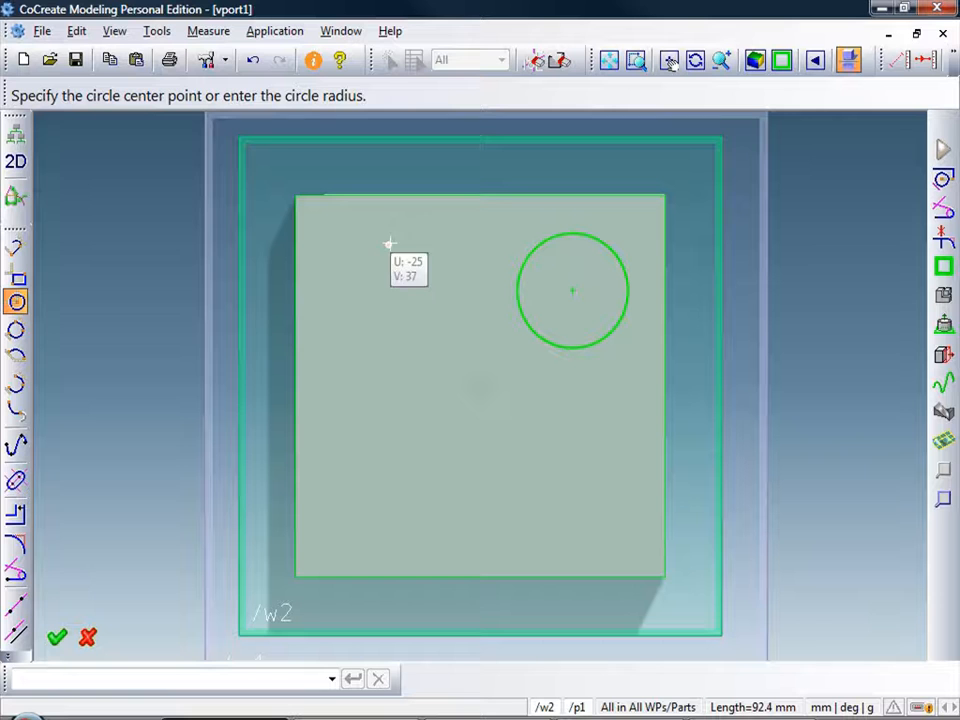
{"action": "mouse_move", "coordinate": [296, 196]}
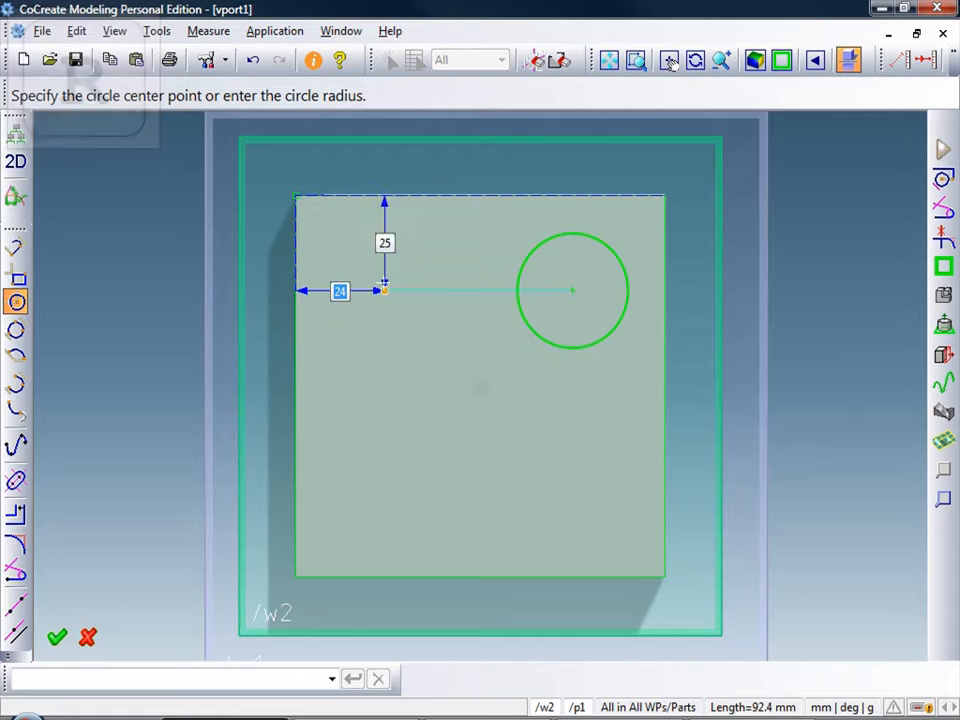
{"action": "type", "text": "25"}
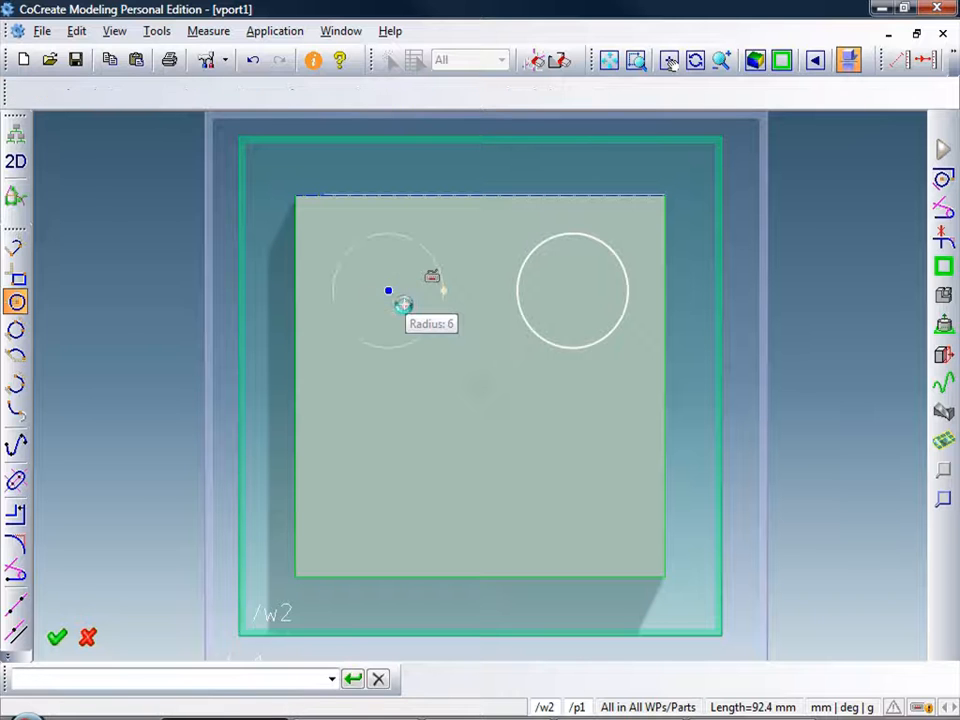
{"action": "left_click", "coordinate": [388, 292]}
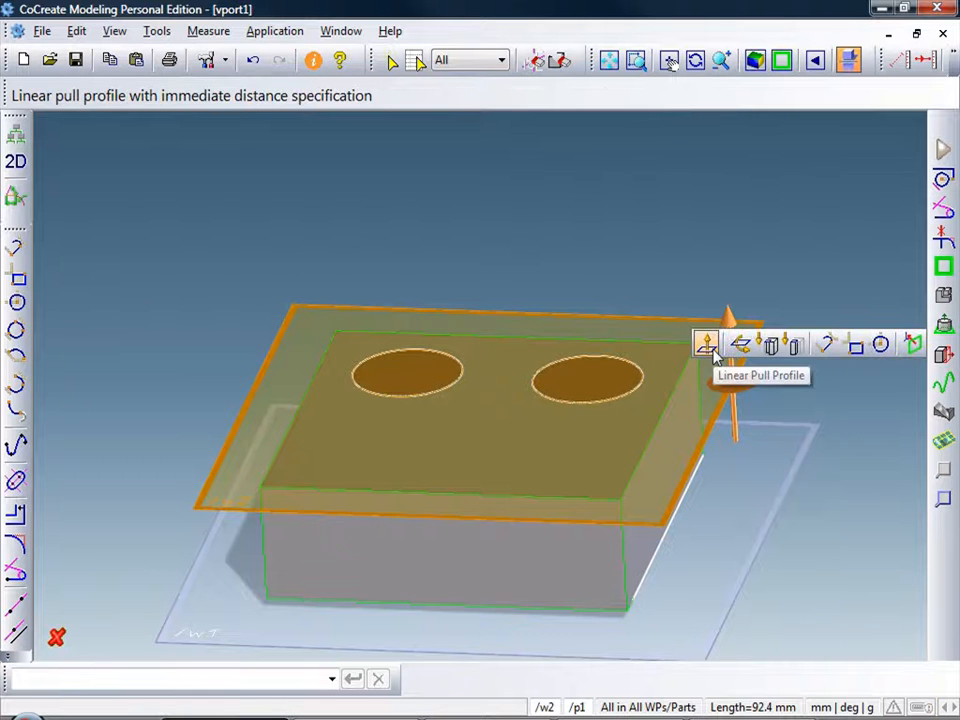
Linear-pull the two circles upward into cylindrical bosses and confirm their height
{"action": "left_click", "coordinate": [706, 344]}
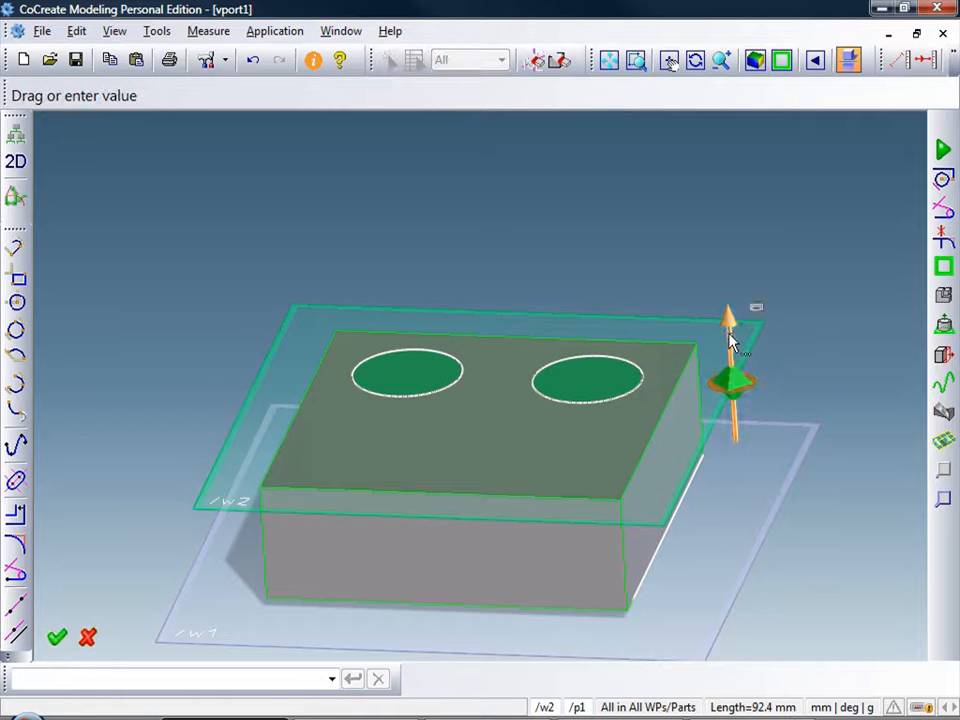
{"action": "left_click_drag", "start_coordinate": [730, 340], "coordinate": [728, 272]}
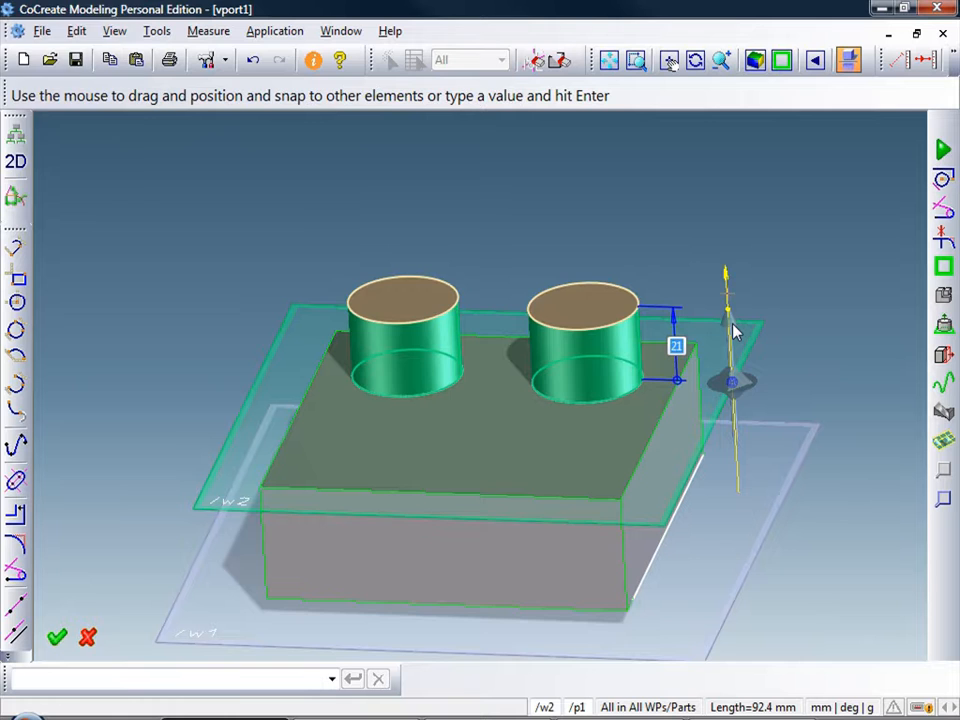
{"action": "left_click", "coordinate": [56, 636]}
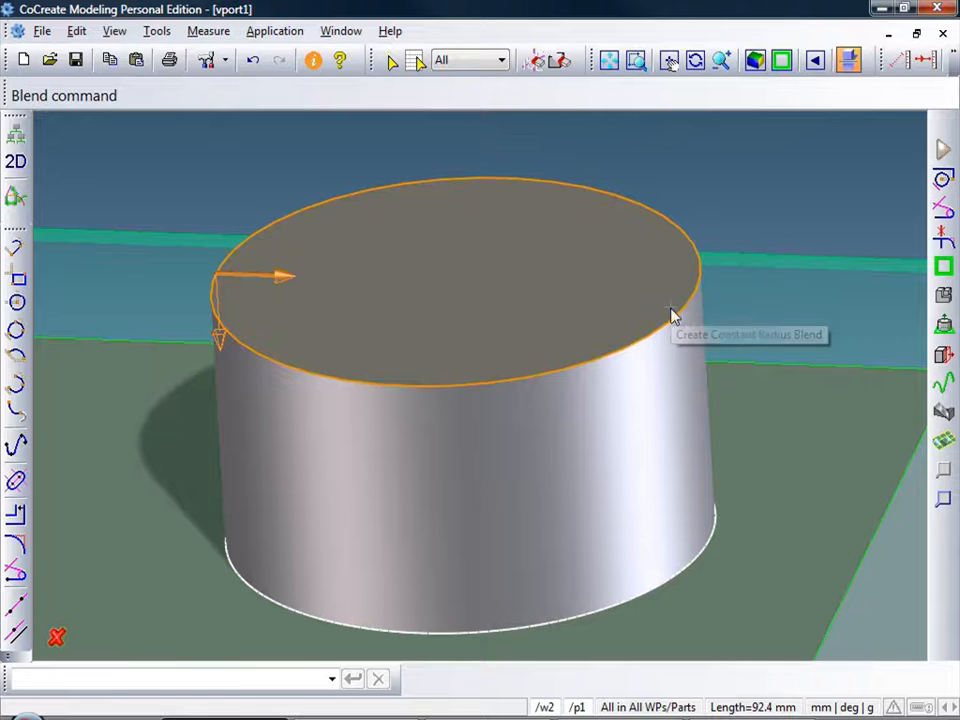
Apply a 2 mm blend to the top edges of both bosses
{"action": "left_click", "coordinate": [672, 316]}
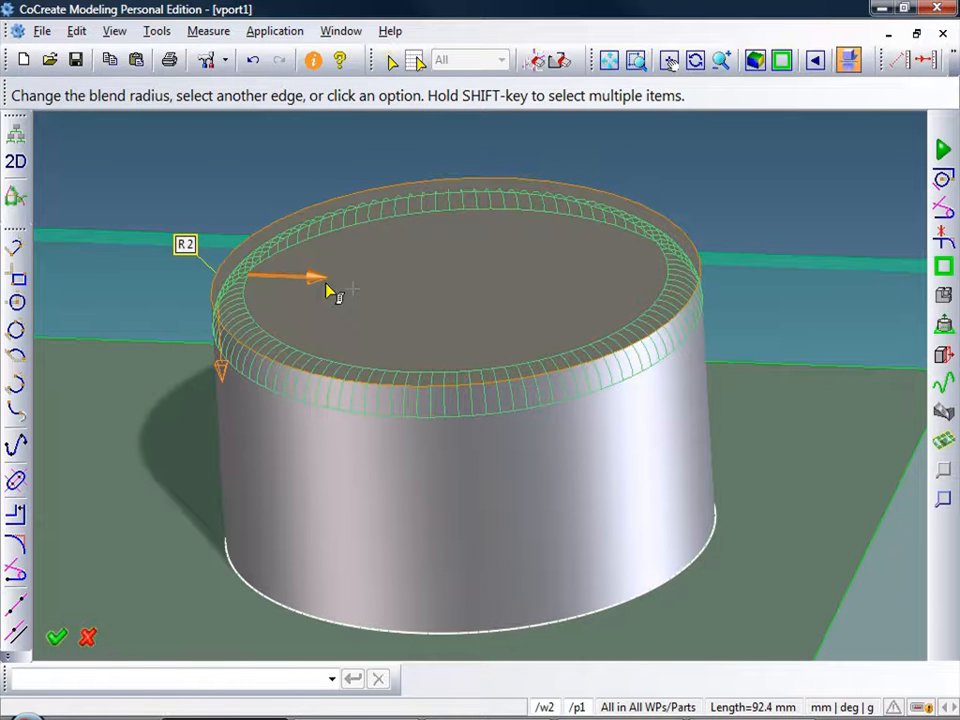
{"action": "mouse_move", "coordinate": [164, 410]}
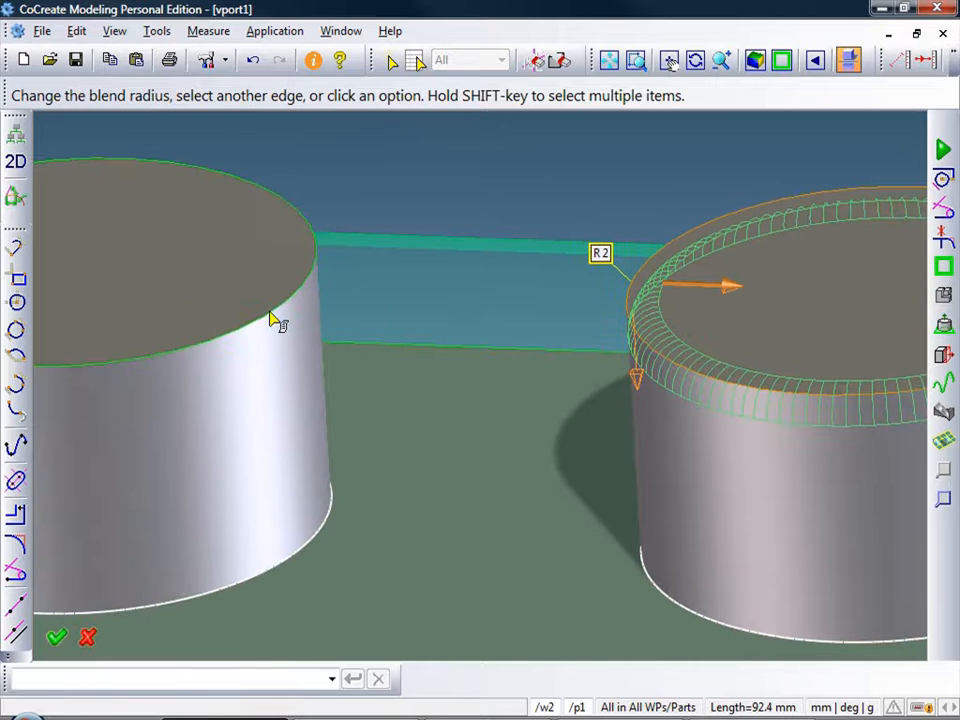
{"action": "left_click", "coordinate": [280, 320]}
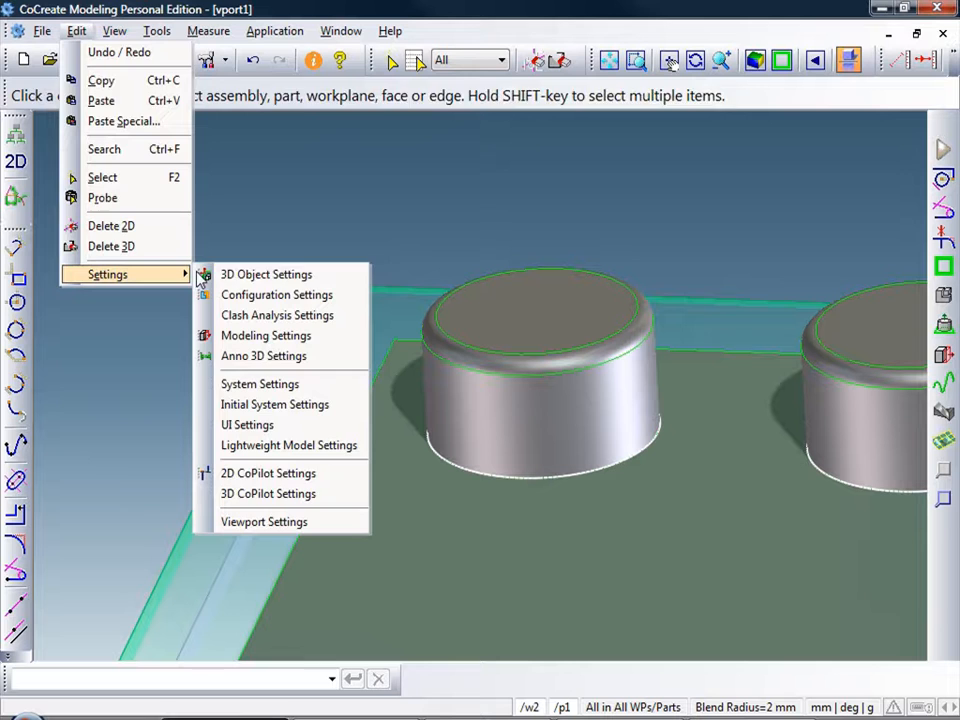
Move the part's Graphical Resolution toward High in 3D Object Settings
{"action": "left_click", "coordinate": [266, 274]}
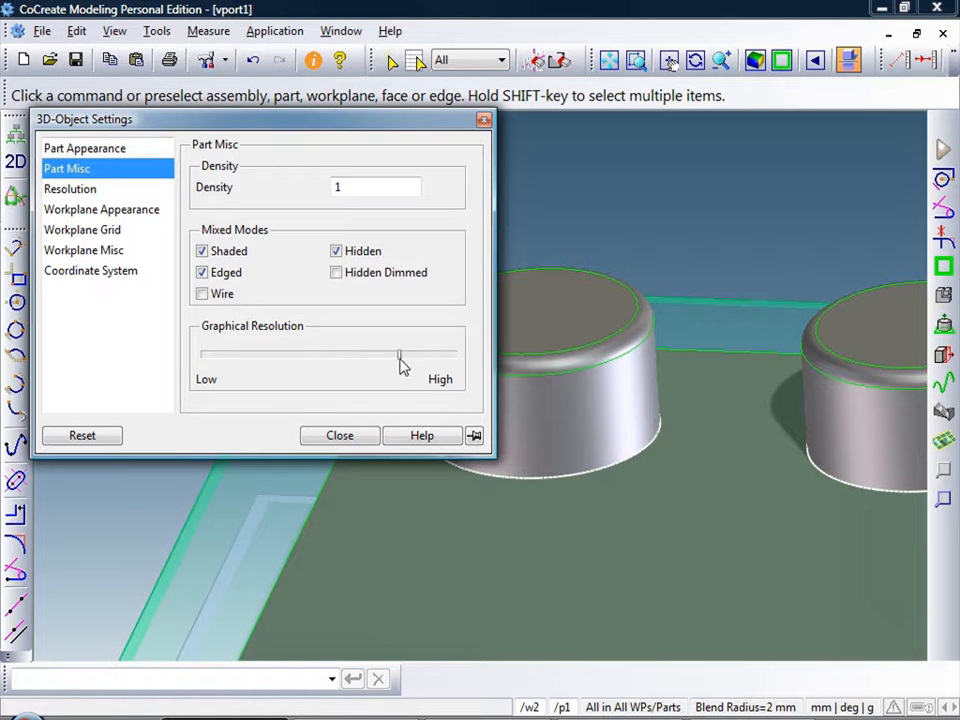
{"action": "left_click", "coordinate": [340, 436]}
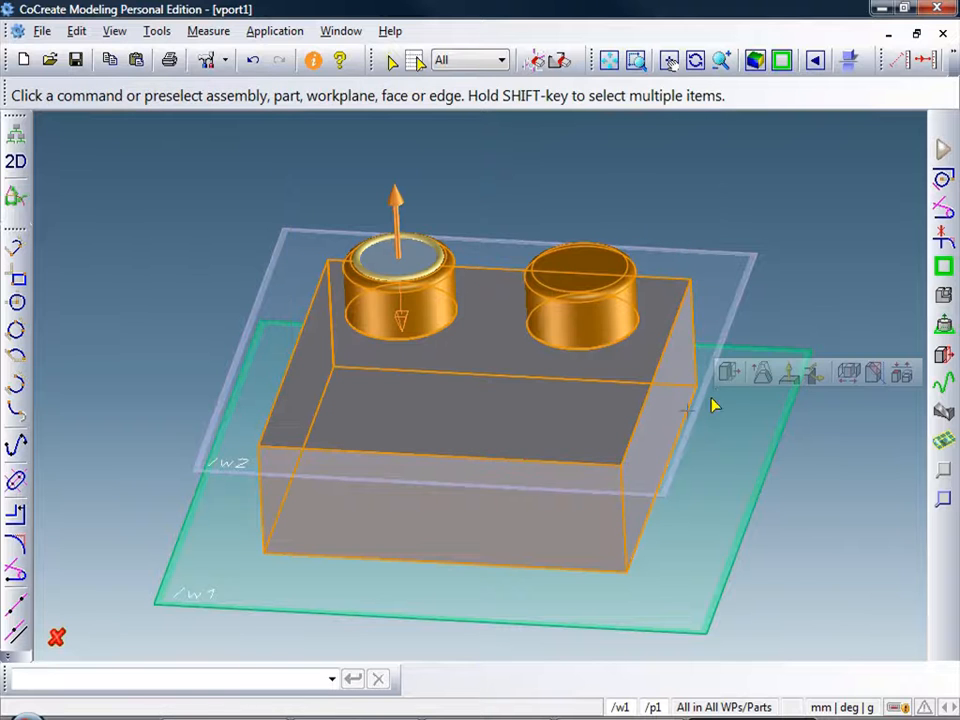
Mirror-copy the two bosses across the block to make four
{"action": "left_click", "coordinate": [728, 372]}
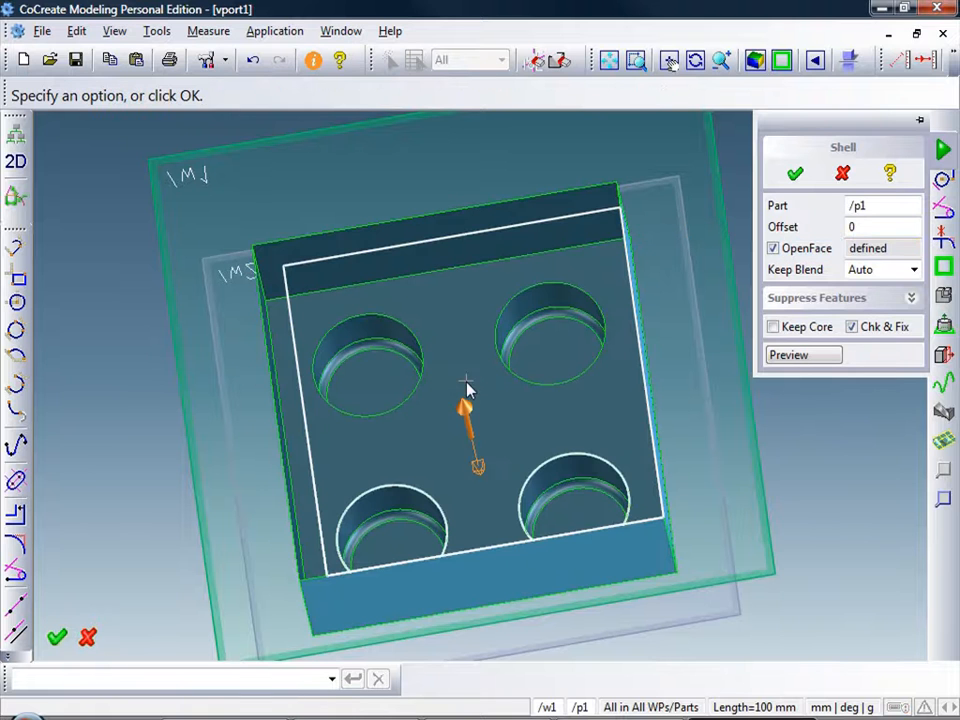
Shell part p1 open at the bottom, suppressing the four bosses via From Inner
{"action": "left_click", "coordinate": [880, 226]}
{"action": "type", "text": "2"}
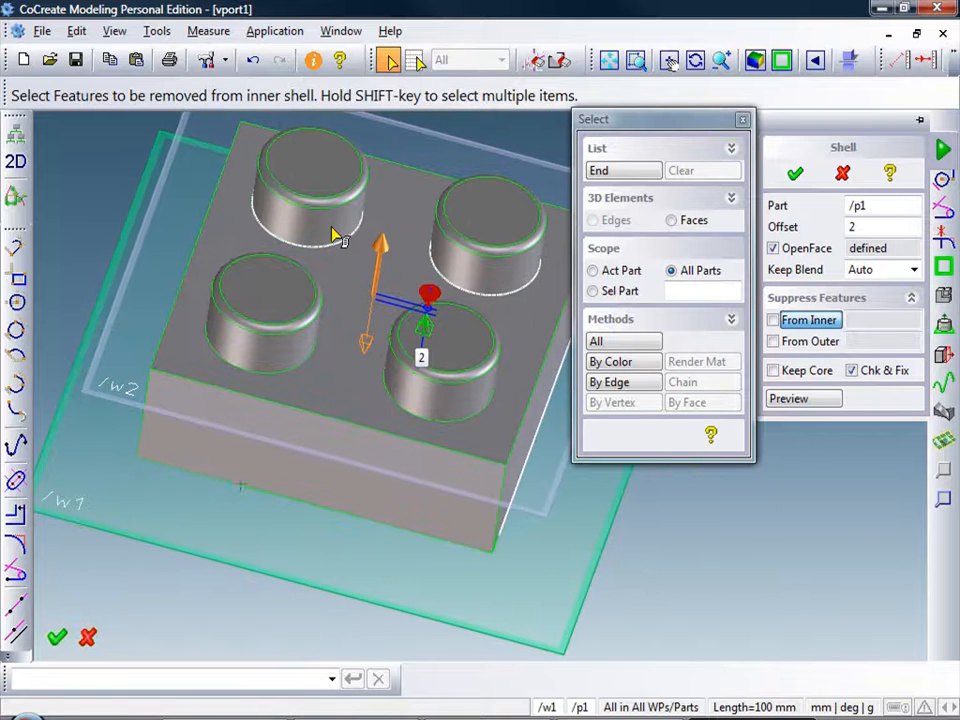
{"action": "left_click", "coordinate": [444, 404]}
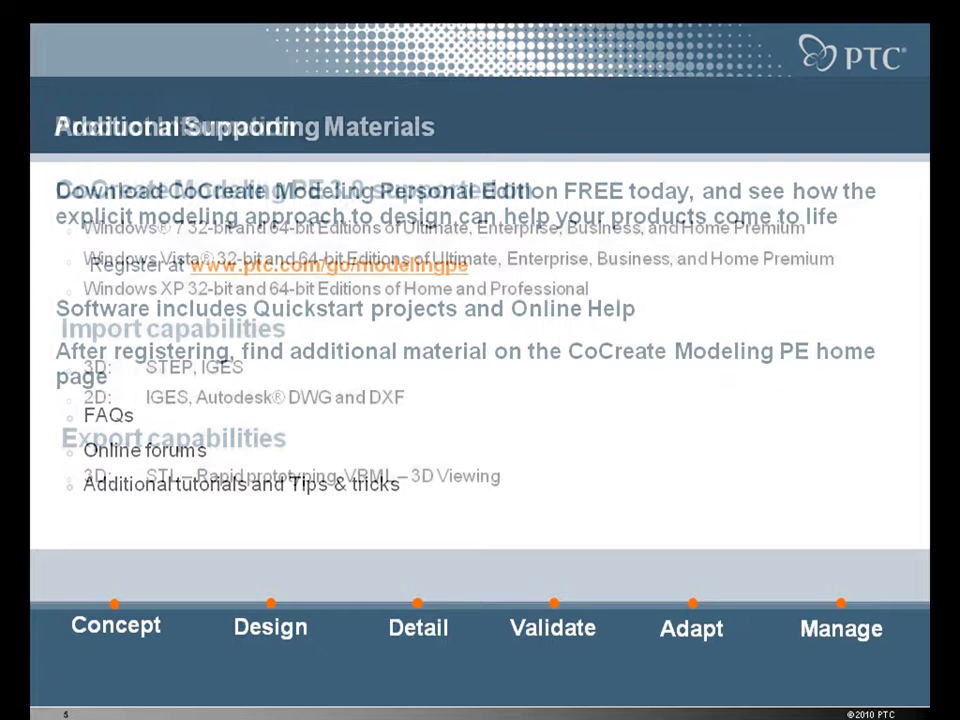
Advance two slides to the closing webcast-topics and registration slide
{"action": "key", "text": "Right"}
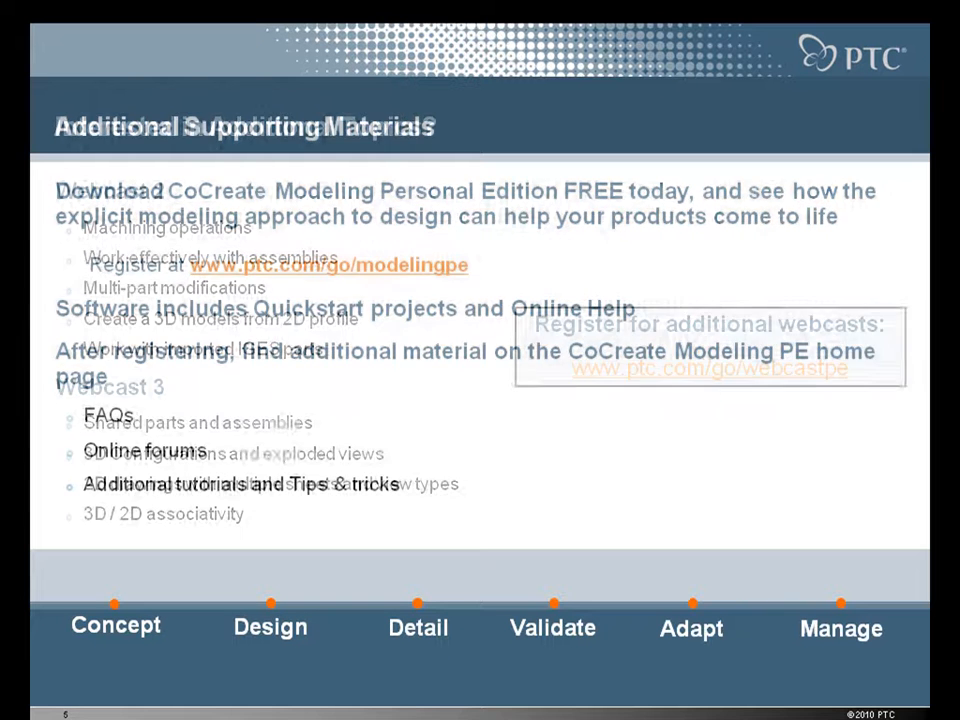
{"action": "key", "text": "Right"}
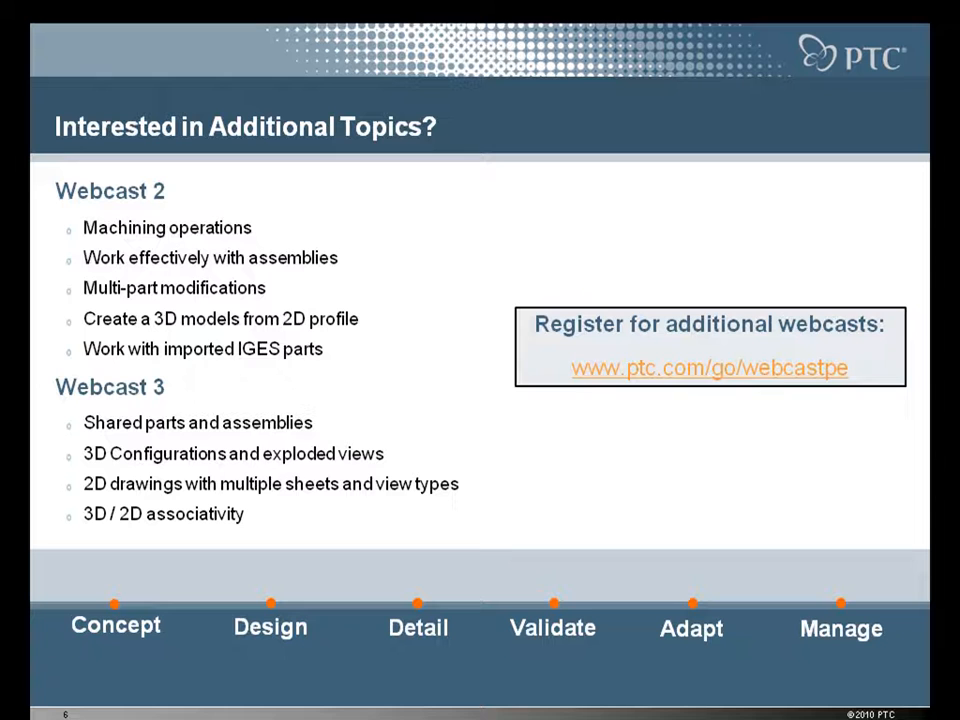